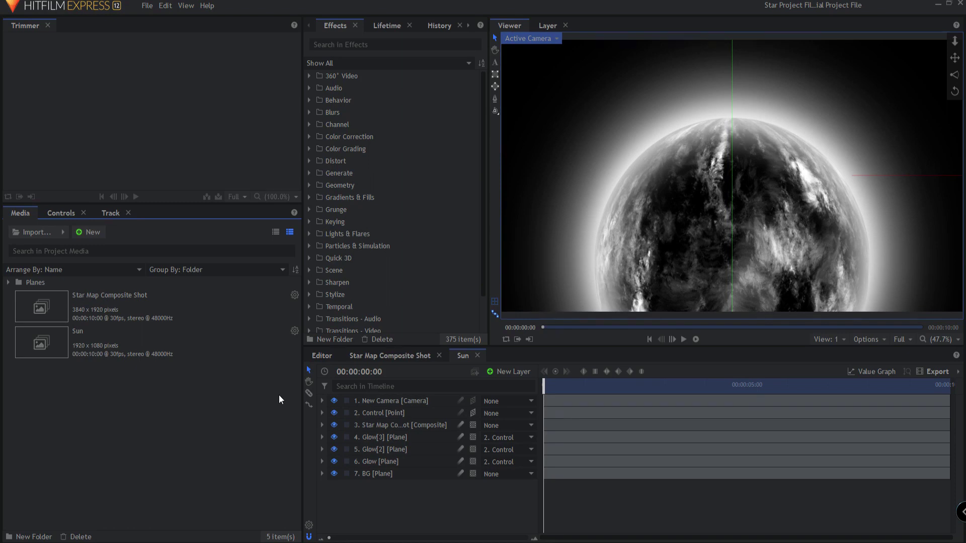
Select the Star Map Composite Shot layer and show its Sphere and two Light Wrap effects
click(401, 425)
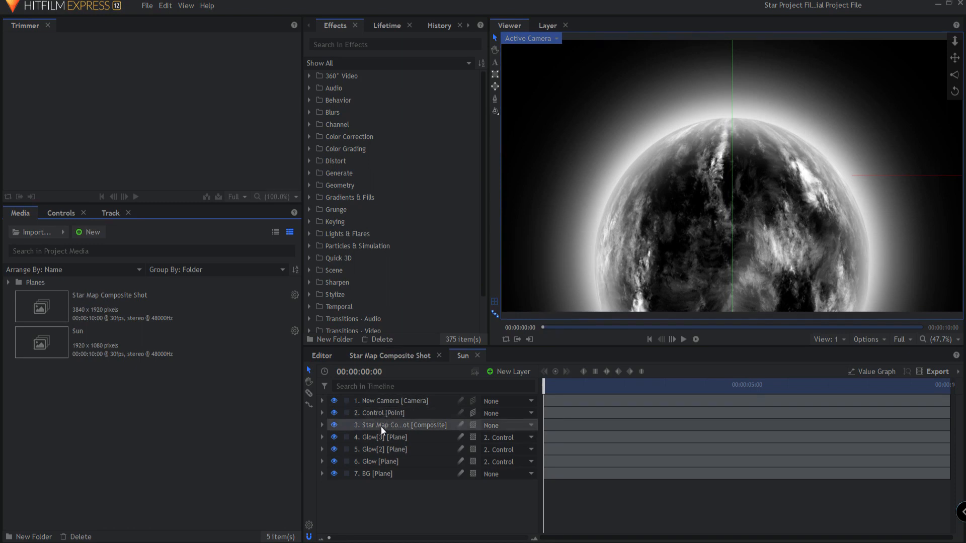
click(401, 425)
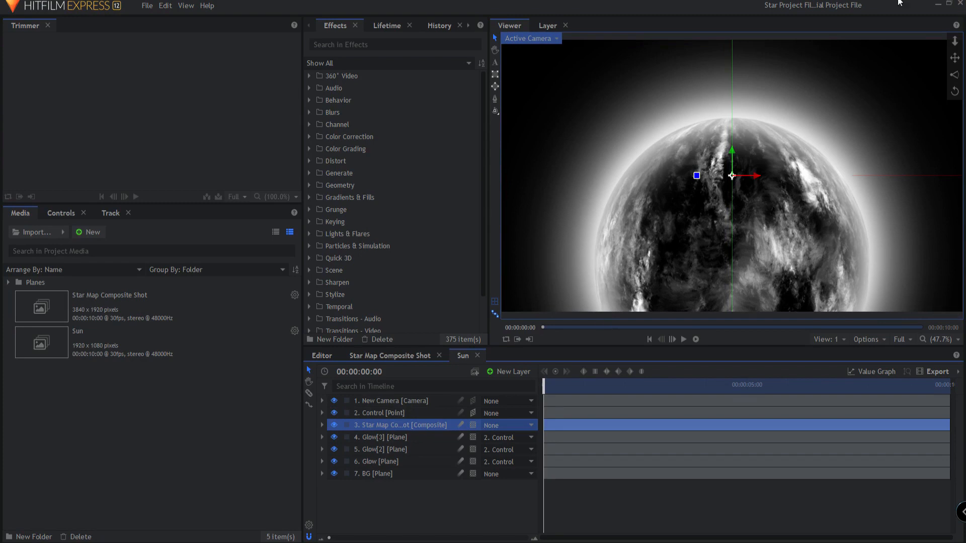
mouse_move(389, 426)
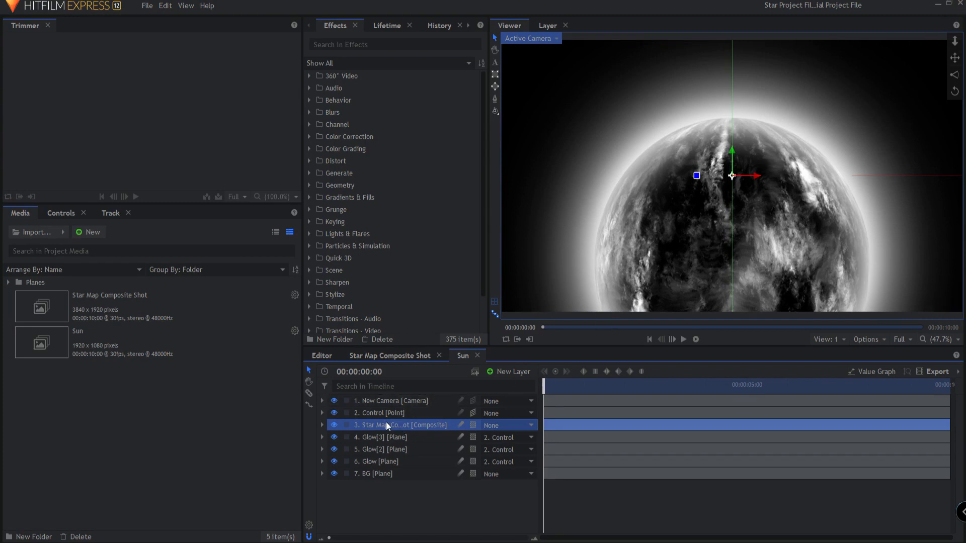
mouse_move(369, 431)
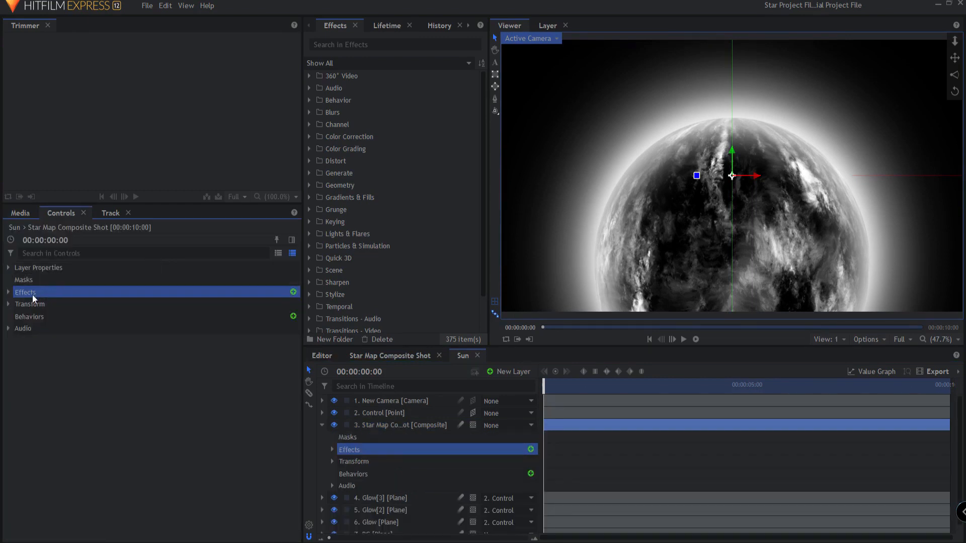
click(8, 292)
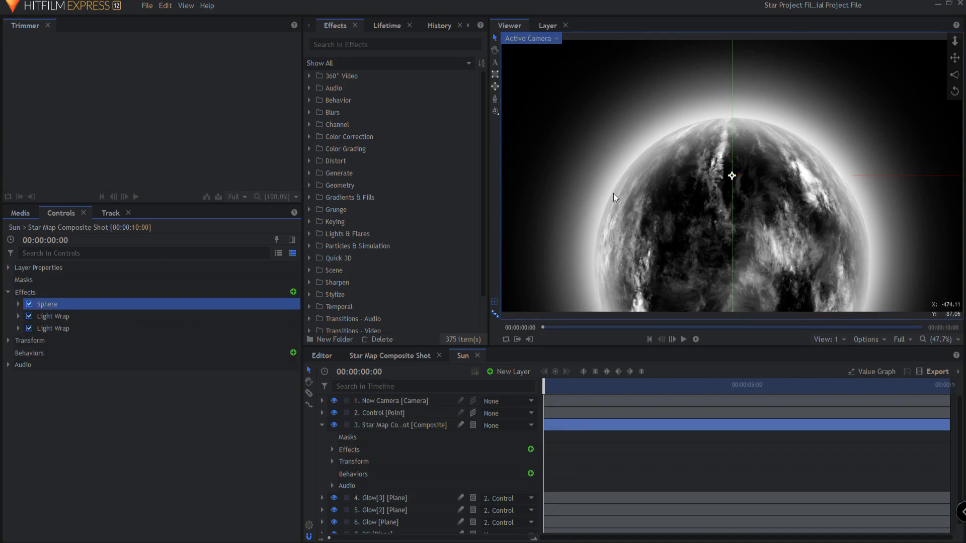
mouse_move(631, 205)
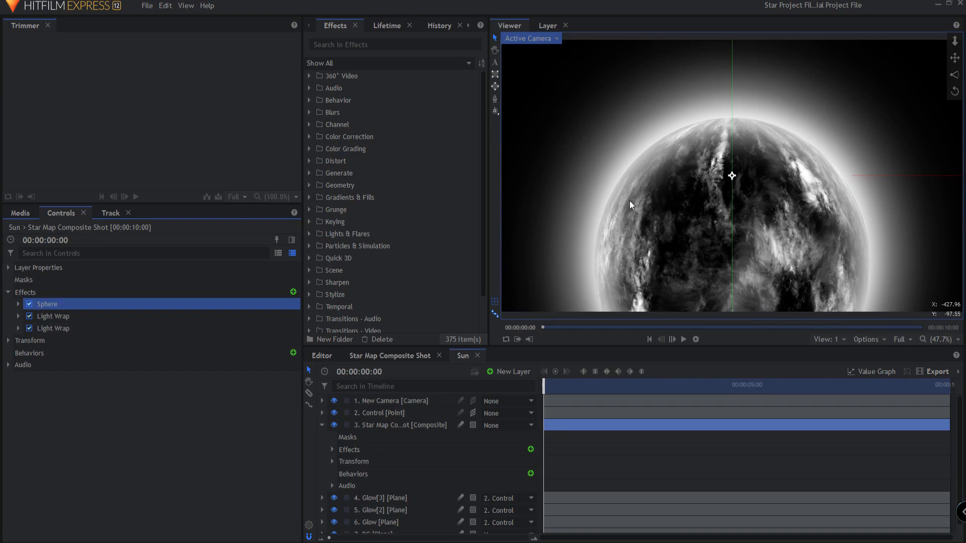
click(52, 316)
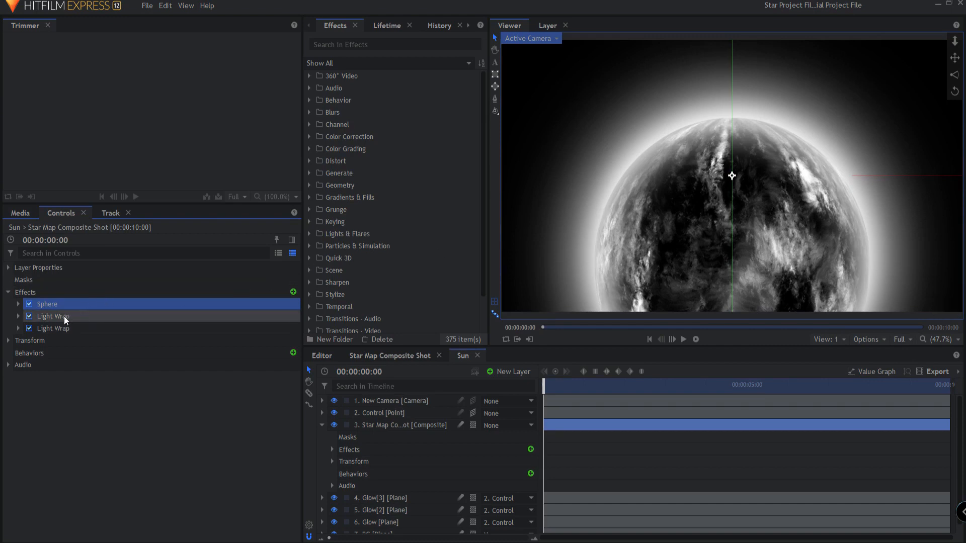
click(52, 316)
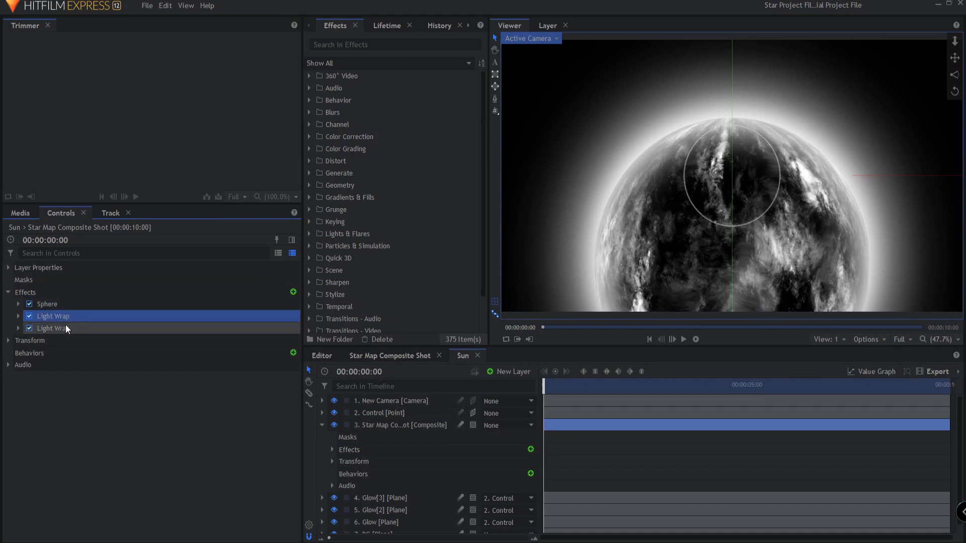
Select both Light Wrap effects on the Star Map layer
click(53, 329)
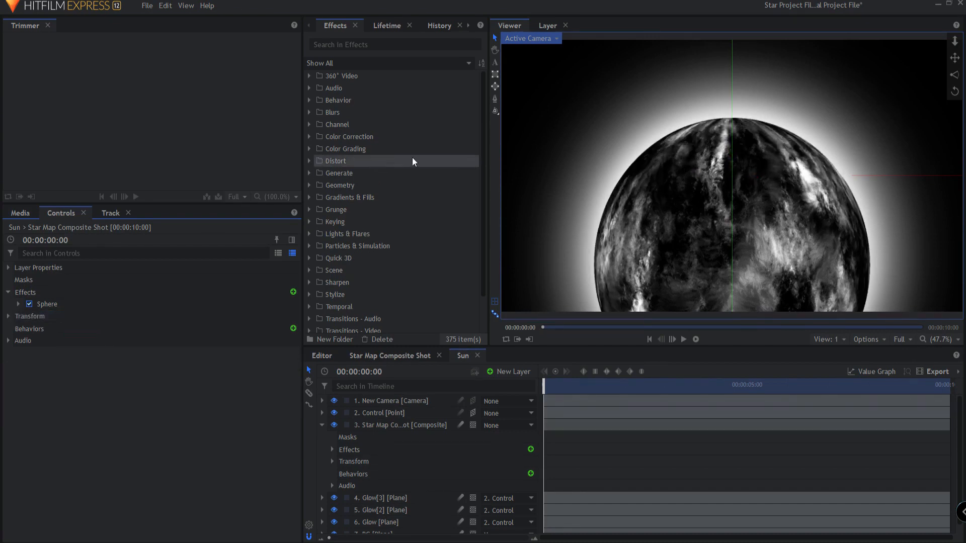
mouse_move(759, 144)
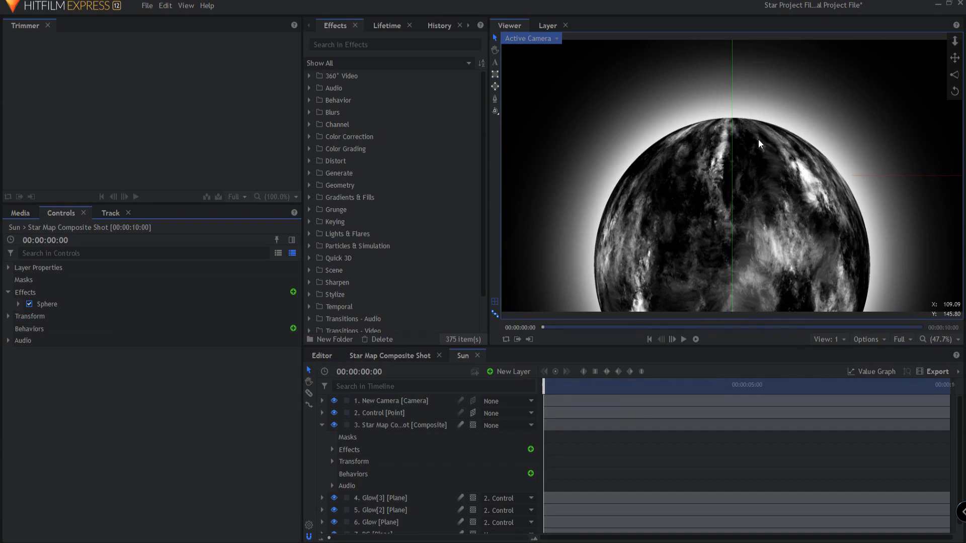
mouse_move(743, 146)
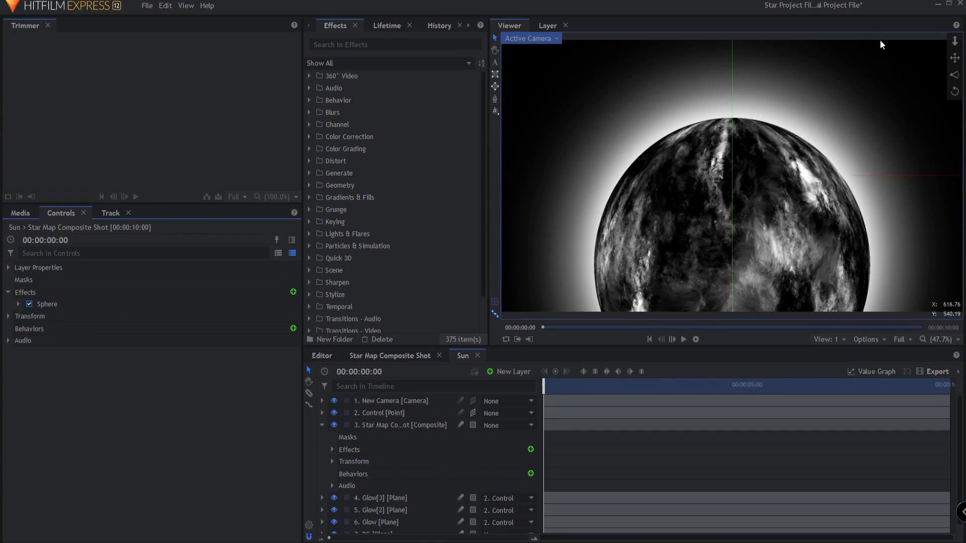
mouse_move(805, 119)
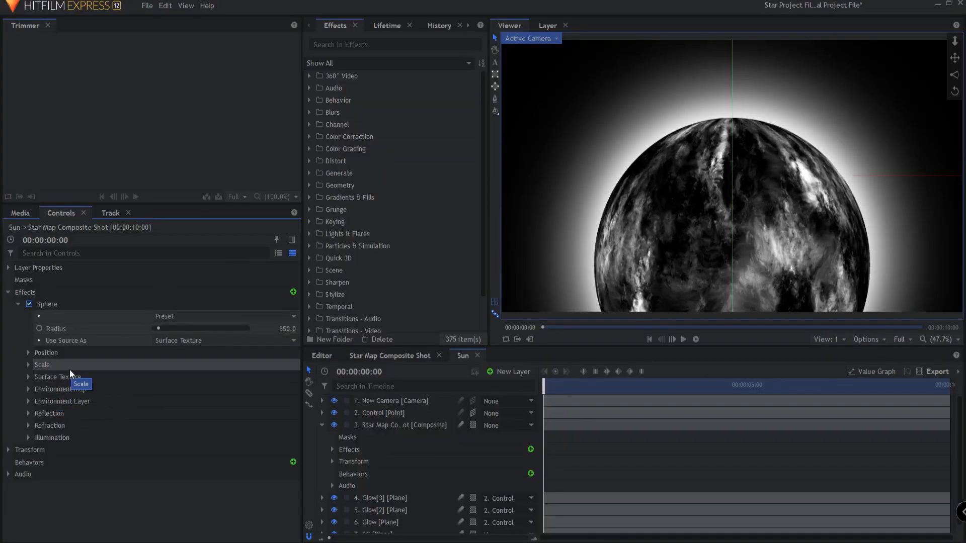
Expand the Sphere's Glow environment map and raise Reflection Amount to 1.00
click(60, 389)
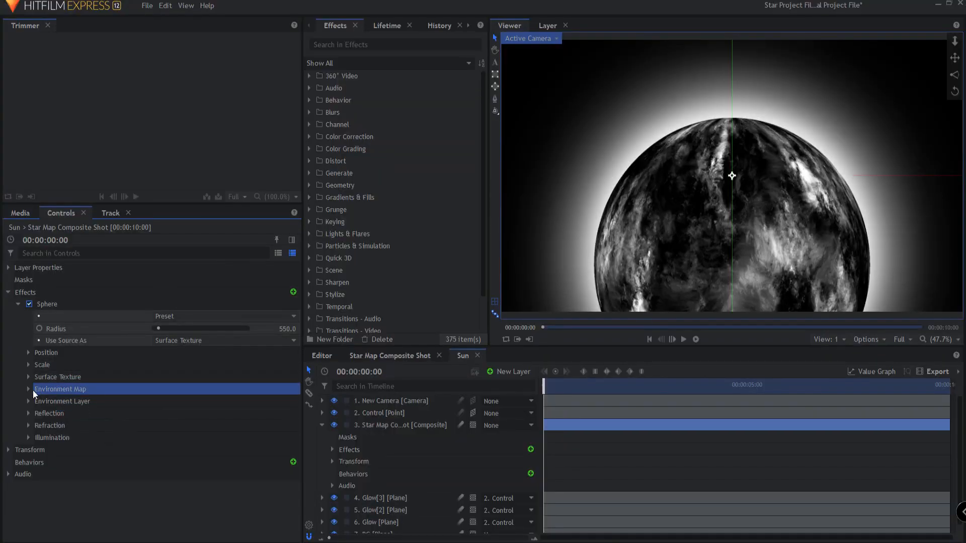
click(28, 389)
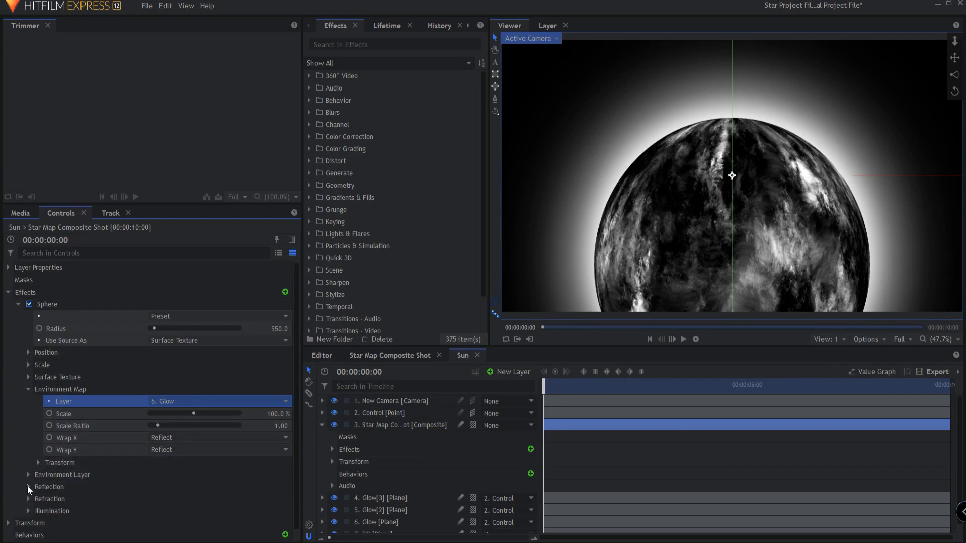
click(24, 487)
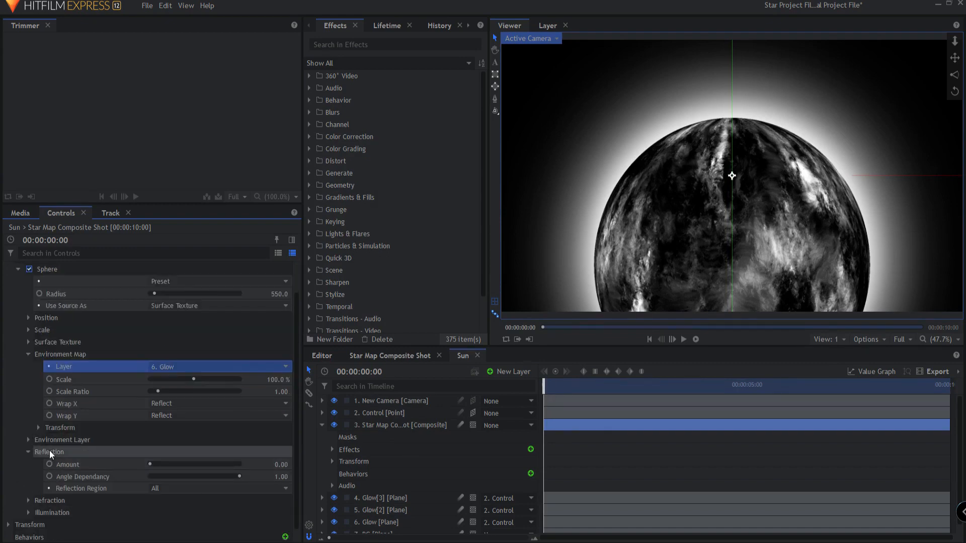
drag(142, 464, 240, 464)
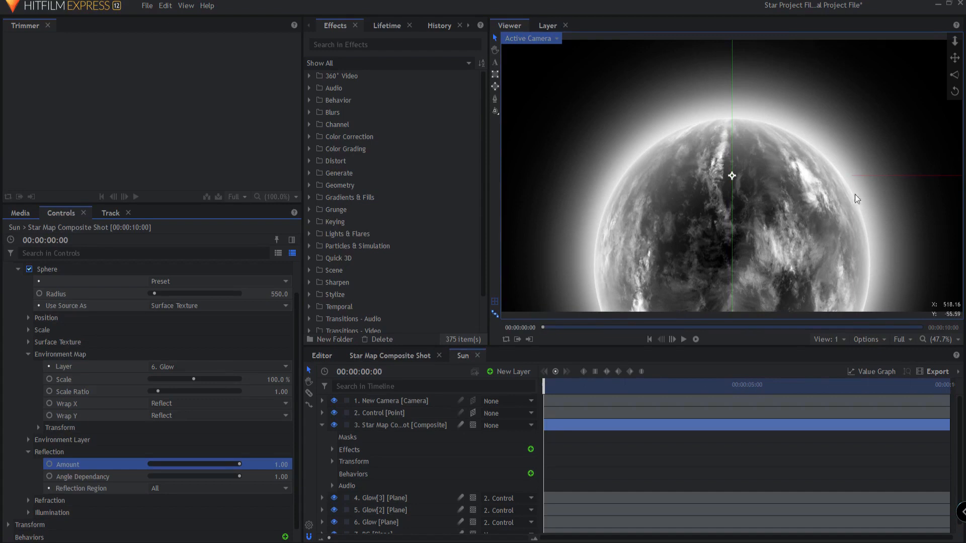
mouse_move(618, 235)
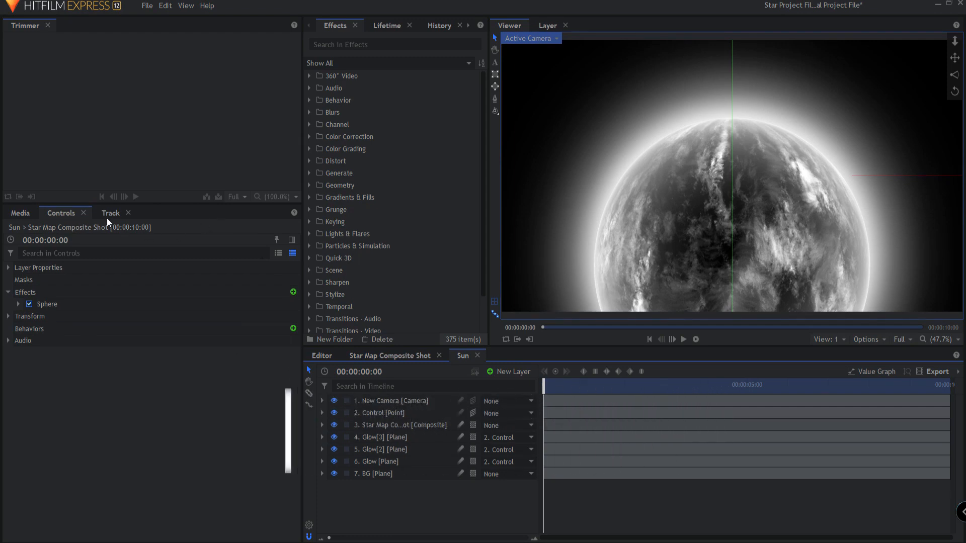
Create a new composite shot named 'Emissions Map' from the Media panel
click(20, 213)
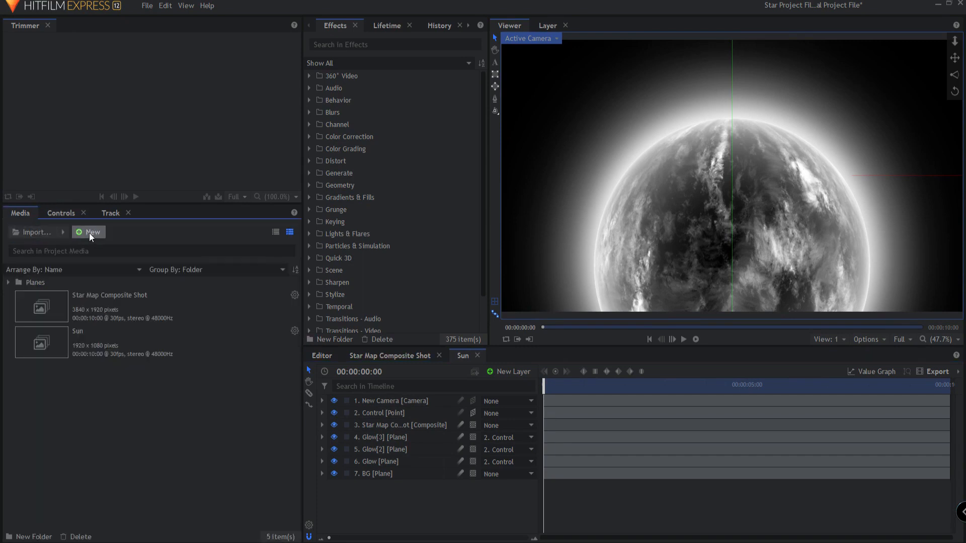
click(88, 232)
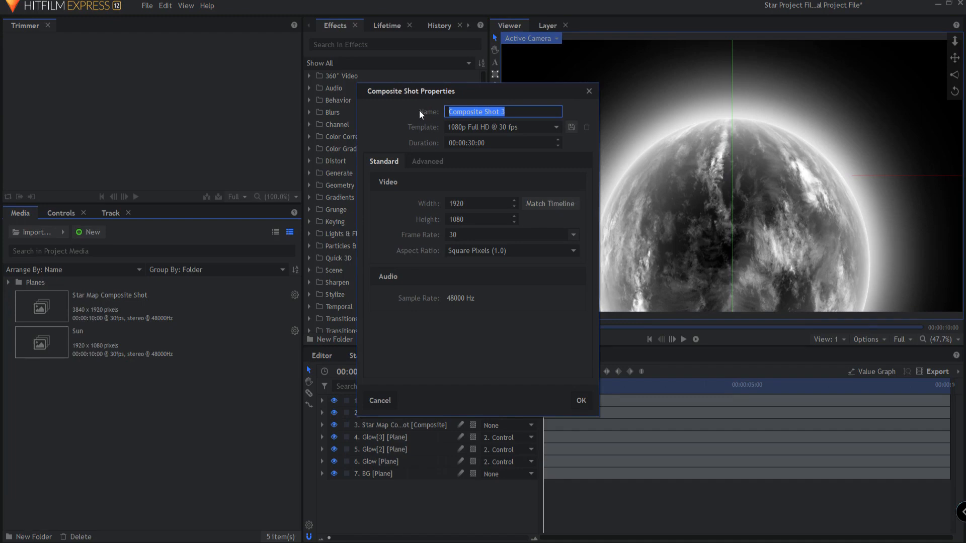
text(Emissions Map)
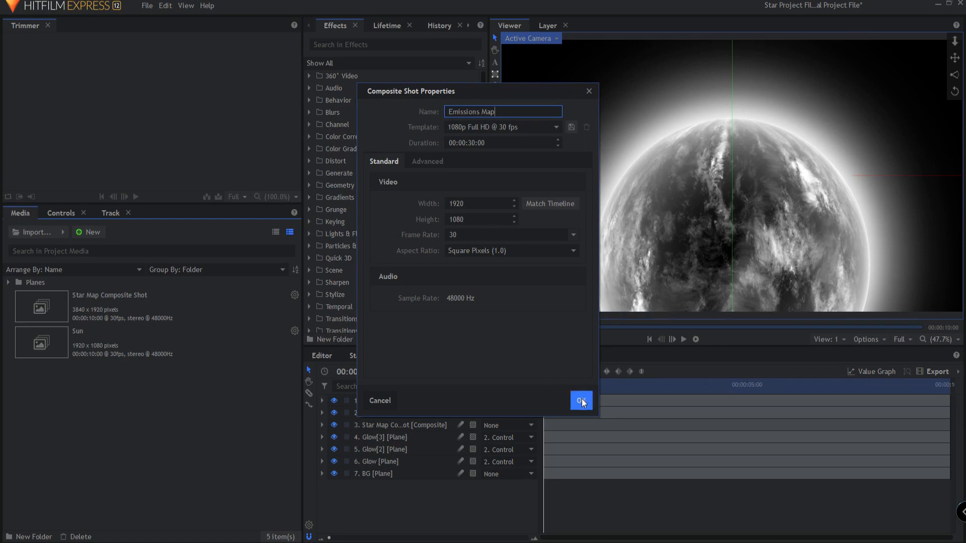
click(580, 401)
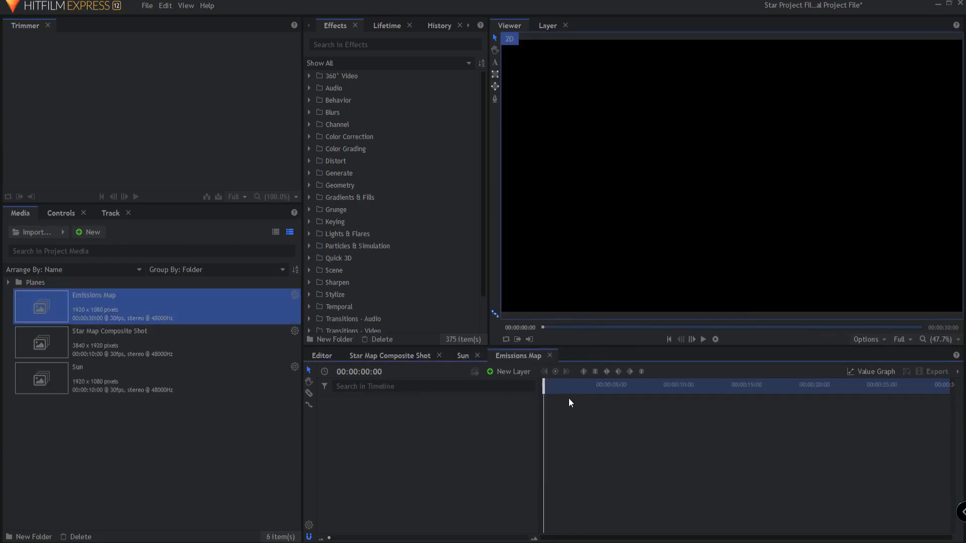
mouse_move(665, 363)
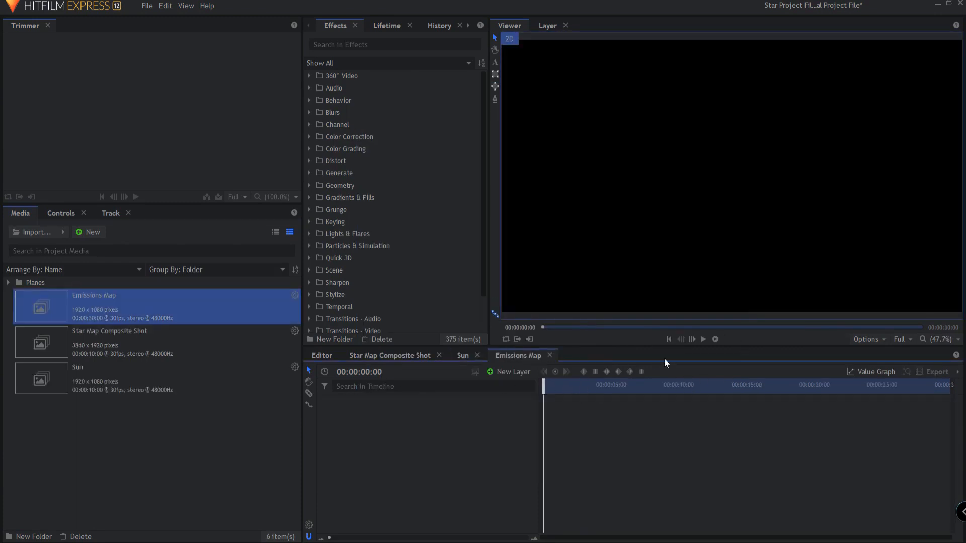
mouse_move(744, 369)
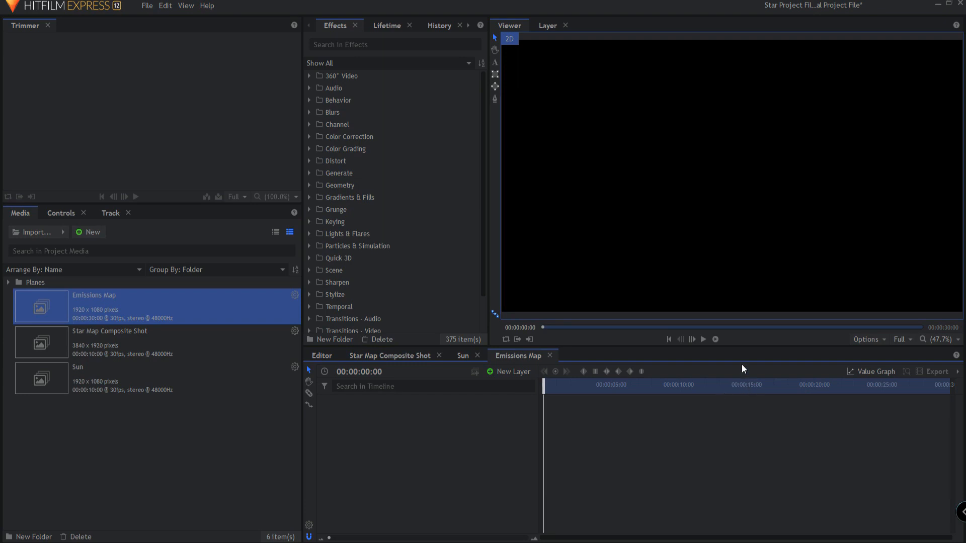
mouse_move(508, 243)
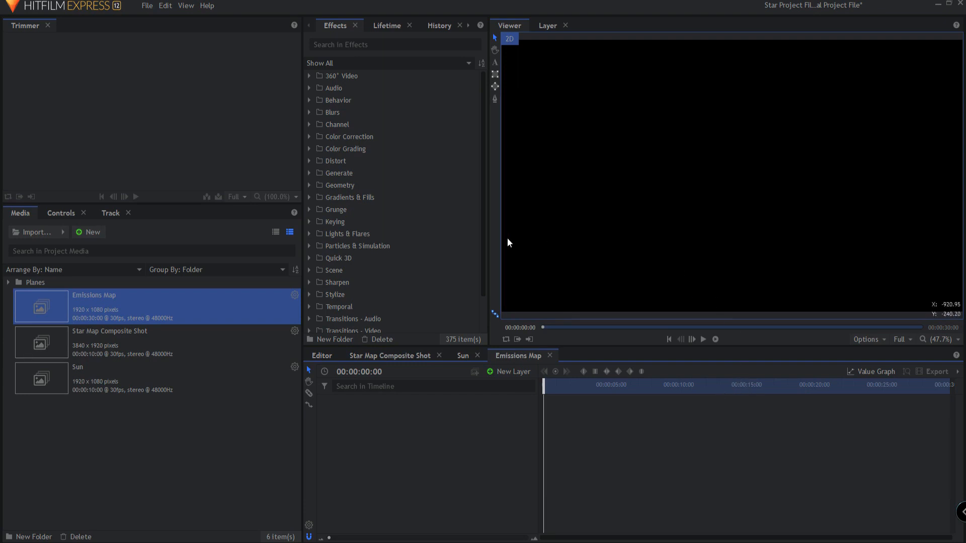
mouse_move(512, 284)
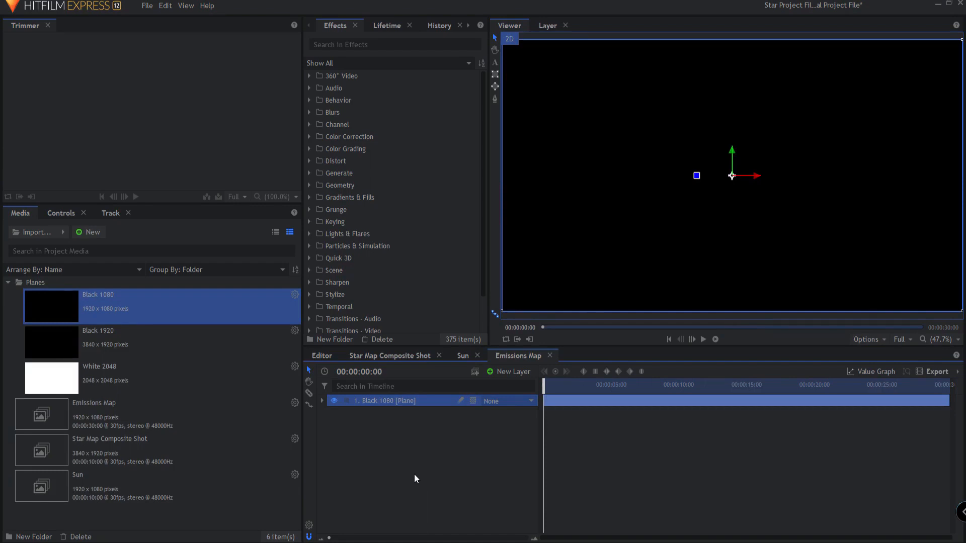
Rename the Black 1080 plane layer to 'Emissions'
double_click(386, 401)
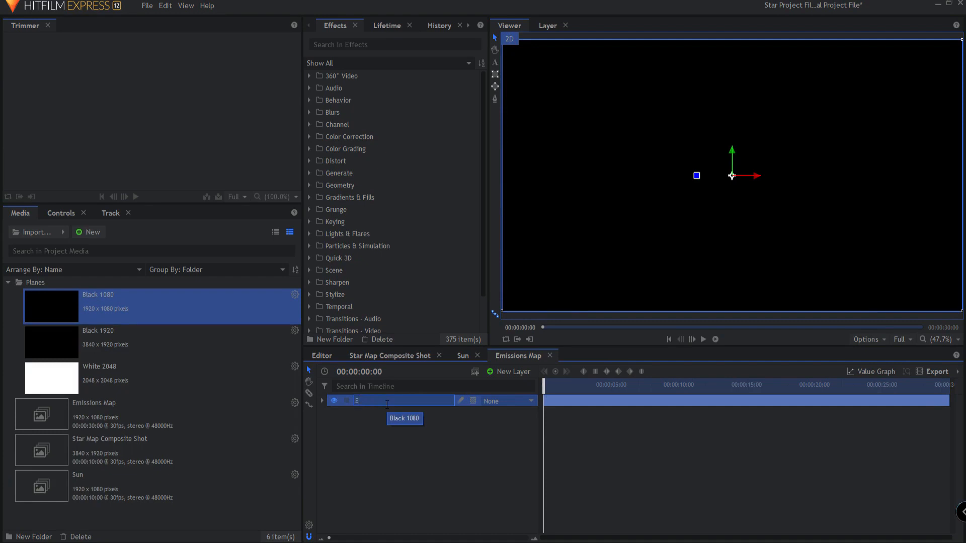
text(Emsiio)
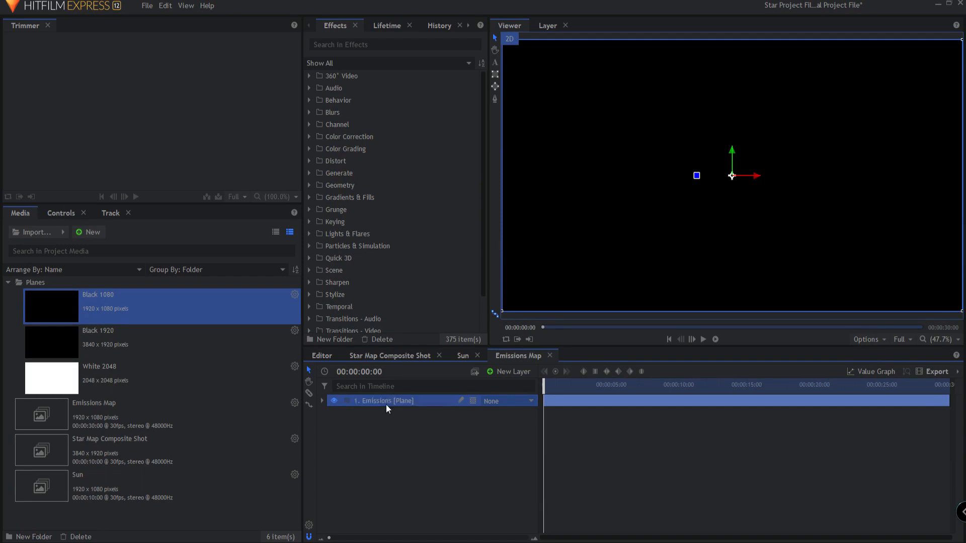
mouse_move(360, 143)
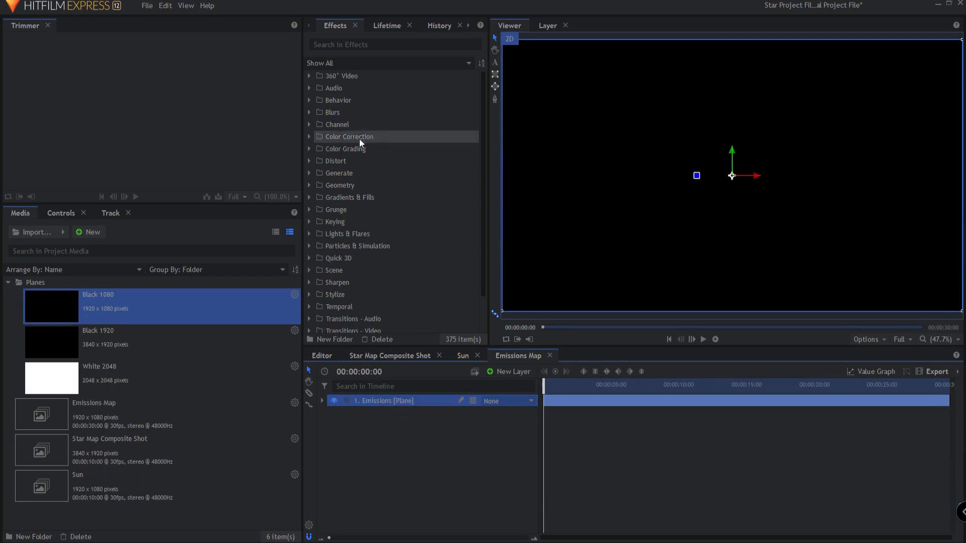
click(394, 45)
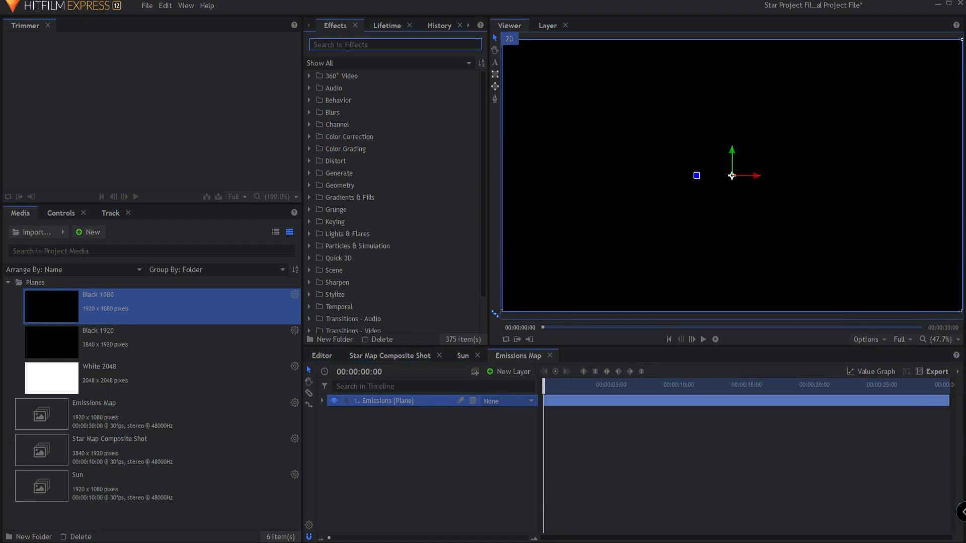
Apply Fractal Noise to the Emissions plane and set its type to Clouds
text(fract)
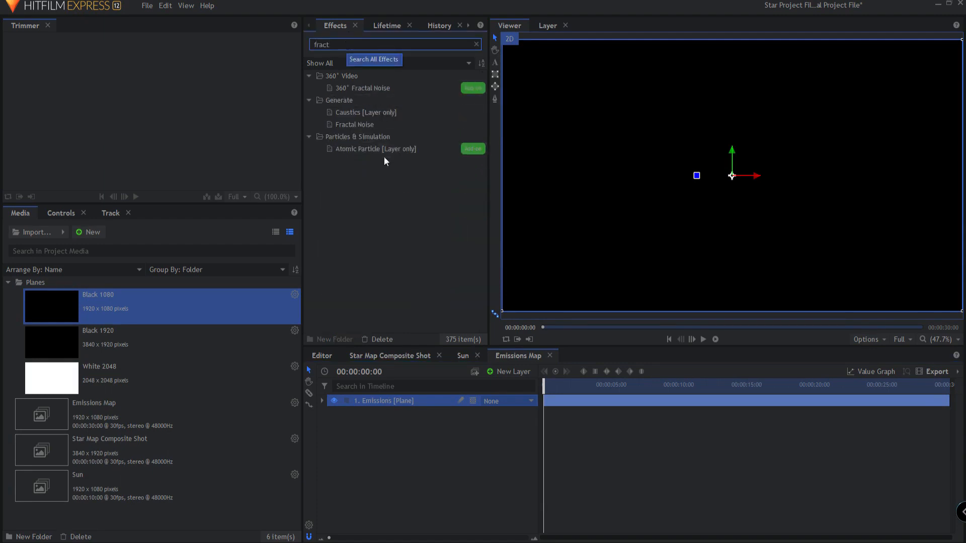
double_click(354, 124)
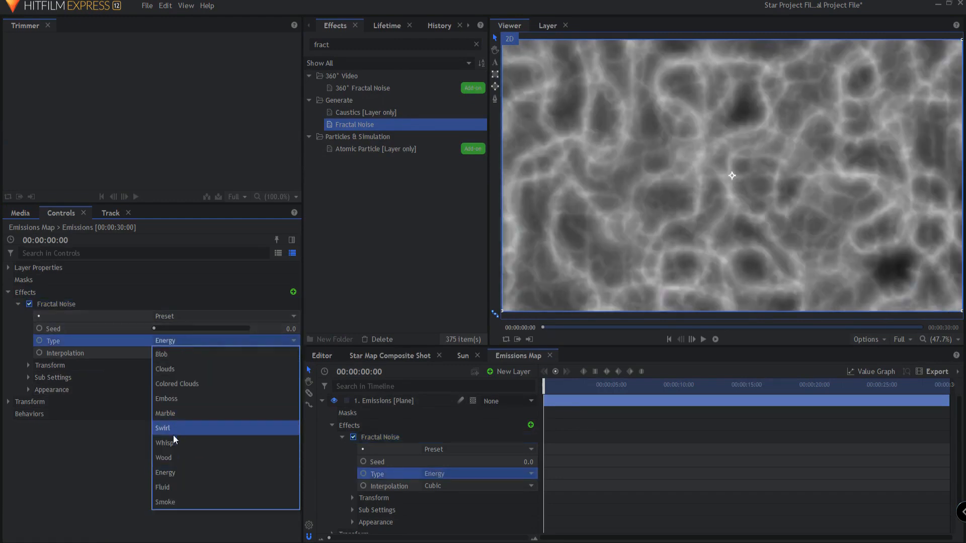
click(164, 443)
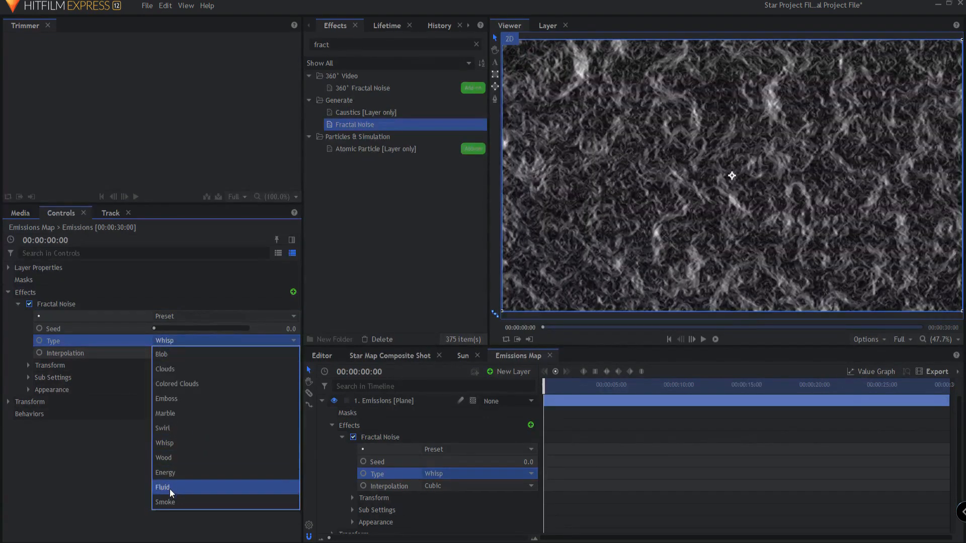
click(162, 487)
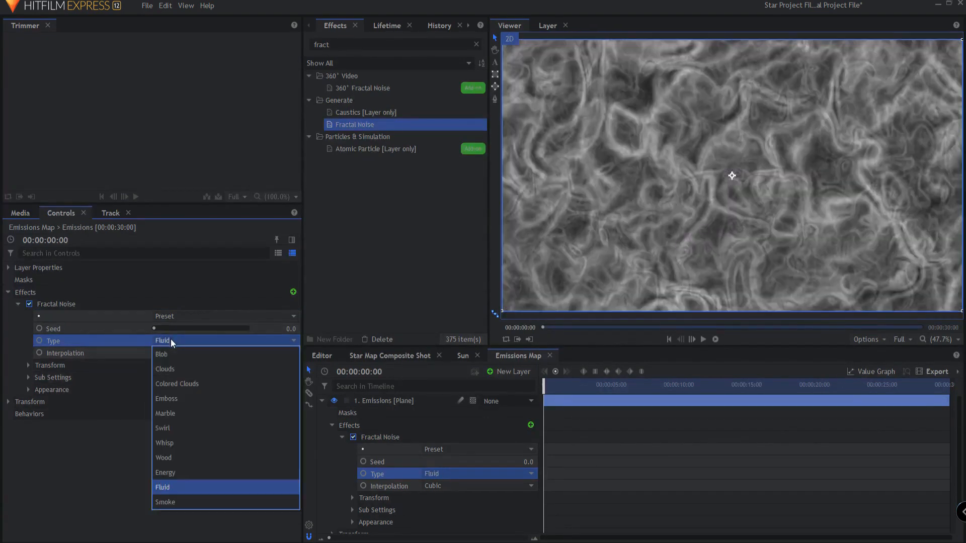
click(164, 369)
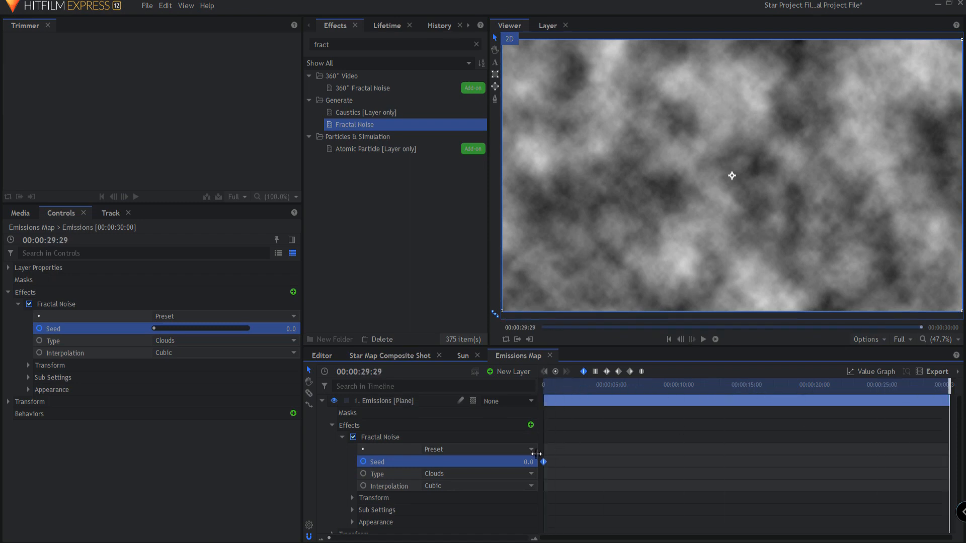
Keyframe the noise Seed up to 10 and Position Y to -1000, then preview
drag(527, 462, 533, 461)
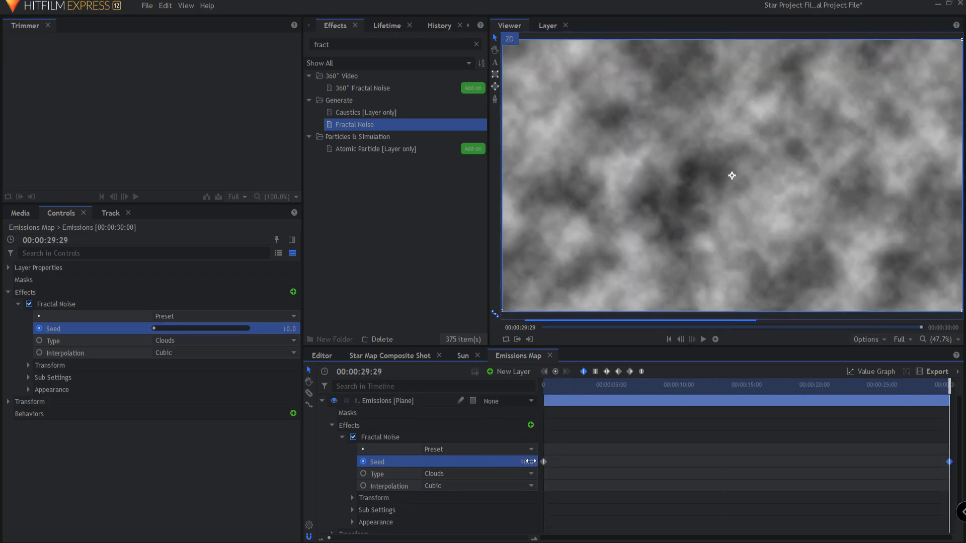
click(669, 340)
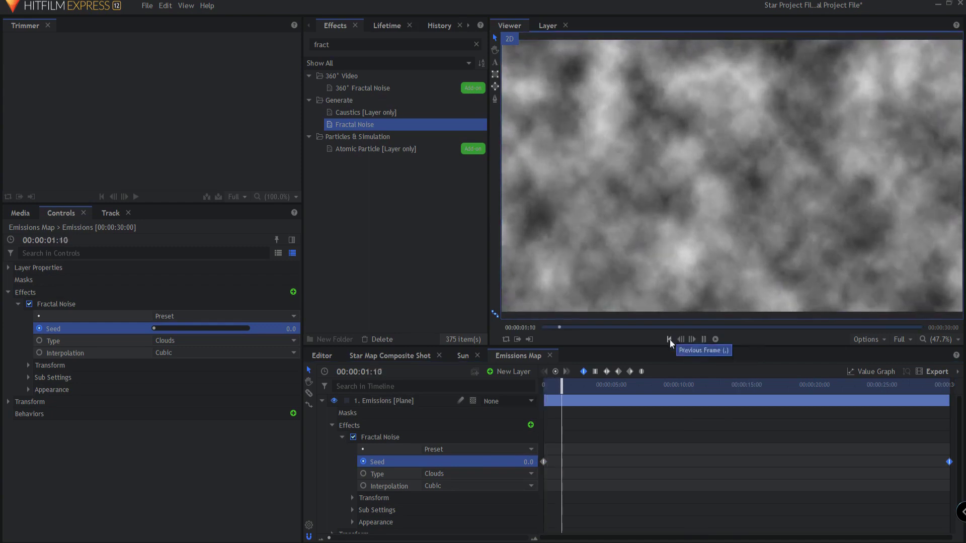
click(668, 339)
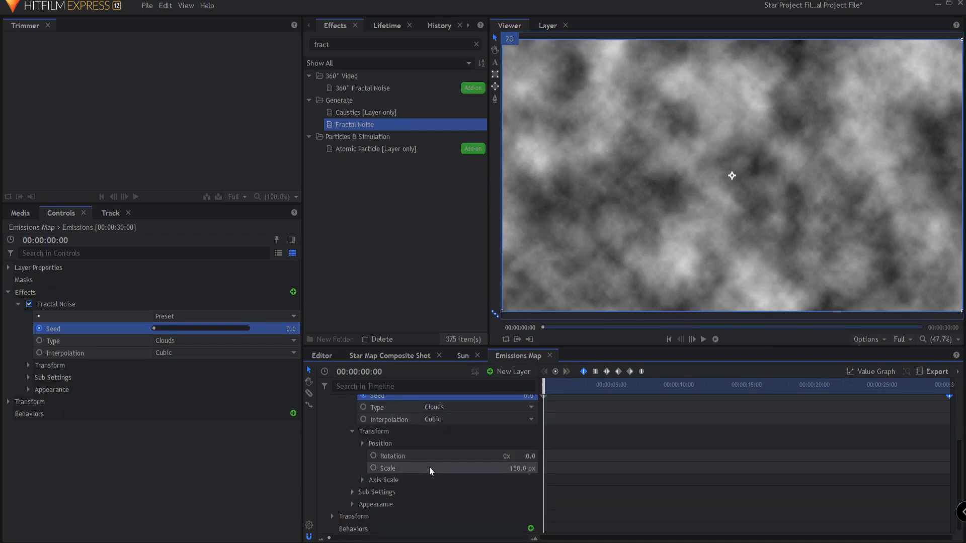
click(363, 443)
text(560)
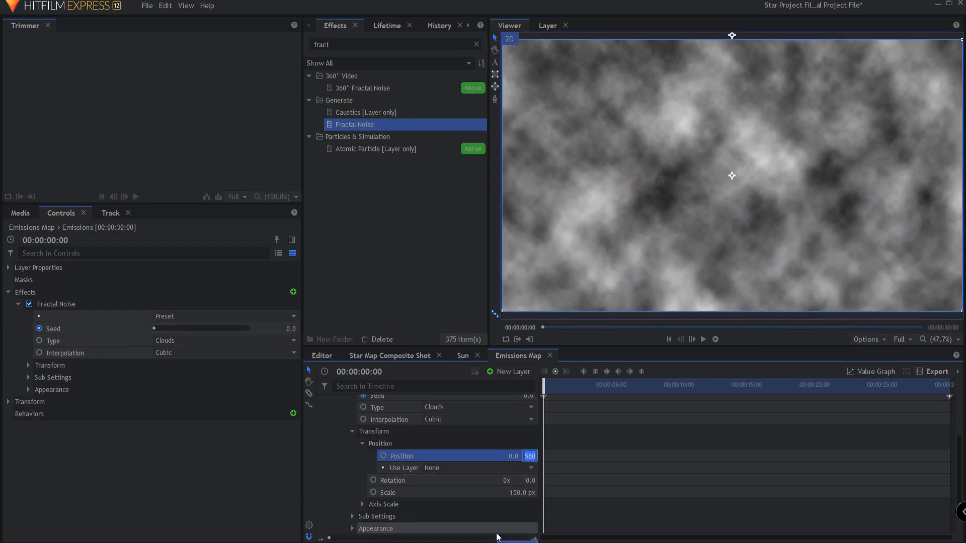
text(-1000.0)
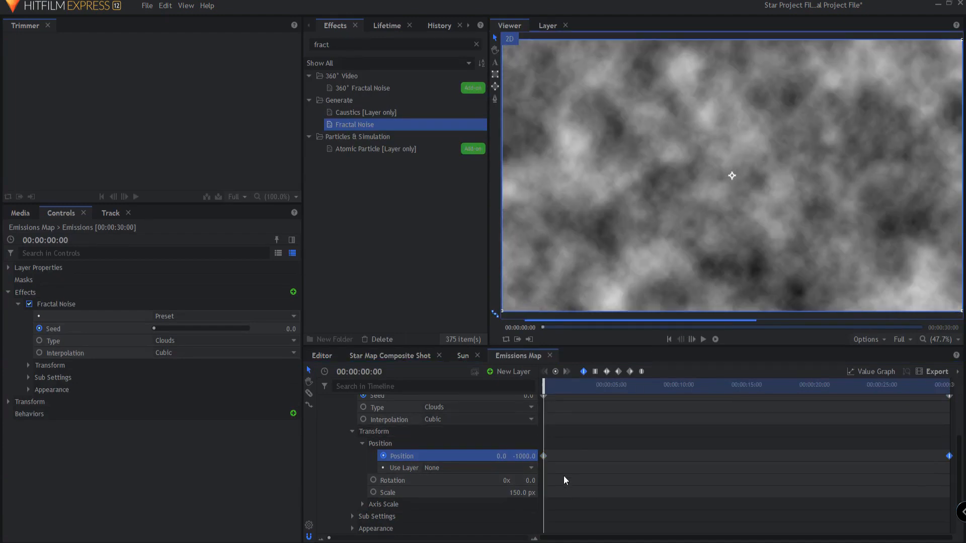
click(704, 339)
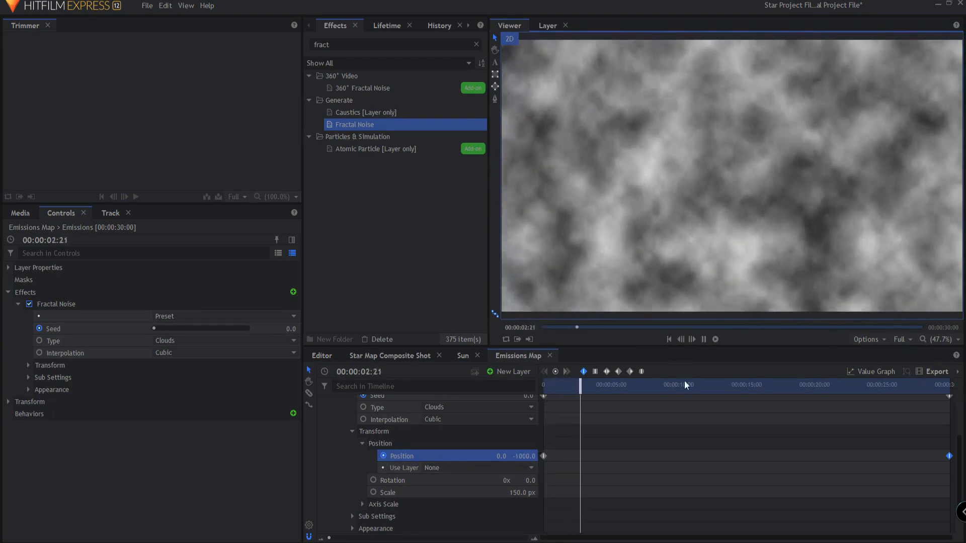
click(606, 384)
text(85)
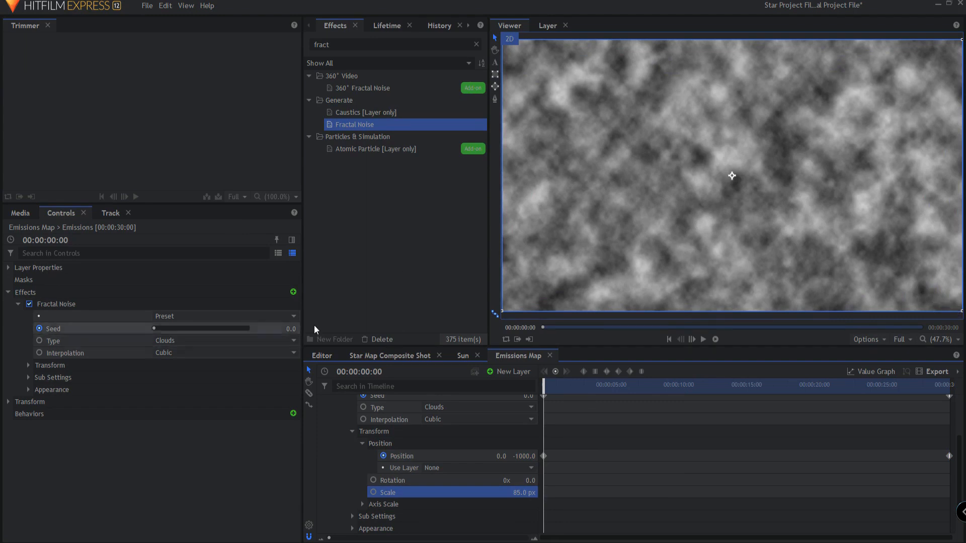
Set noise Influence 60%, Rotation 280°, Exposure 3.40 and Offset -0.50
click(29, 377)
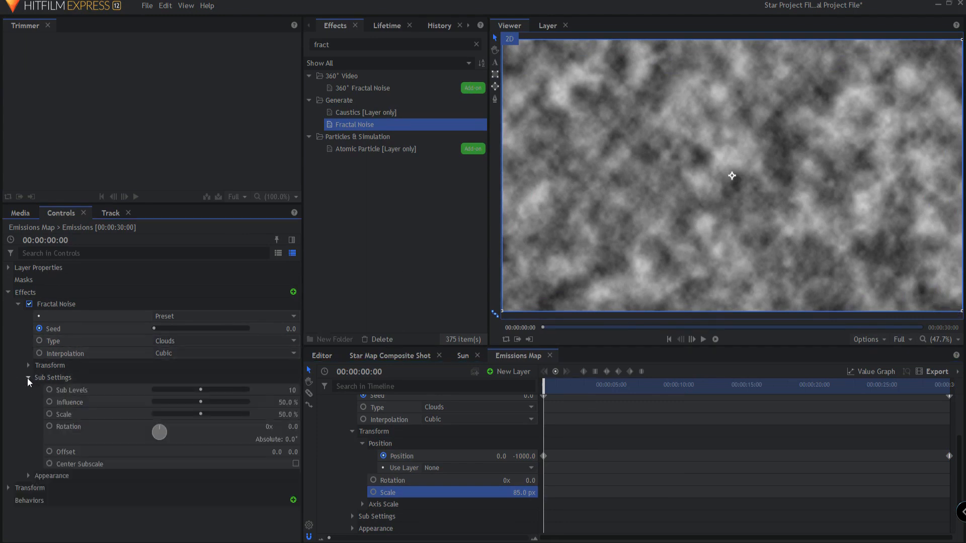
double_click(284, 402)
text(60)
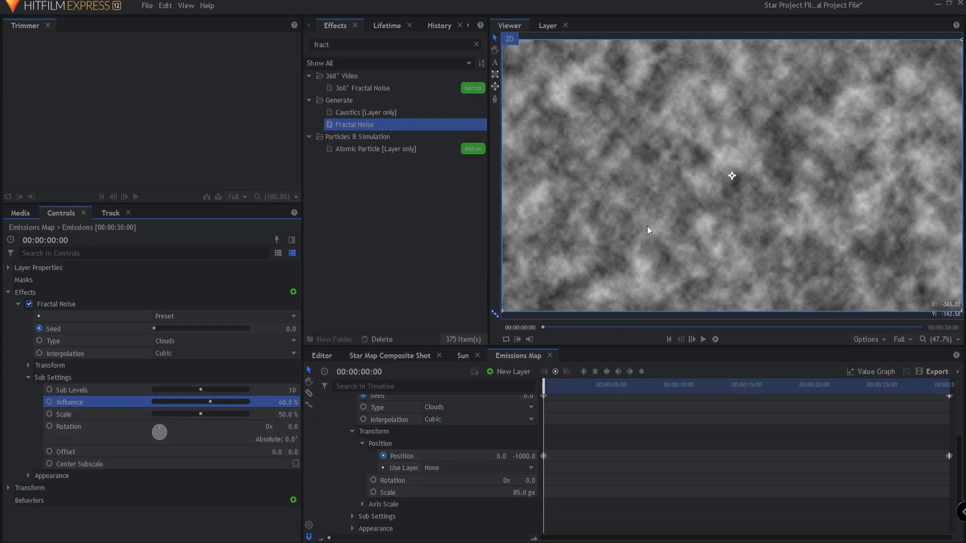
mouse_move(735, 223)
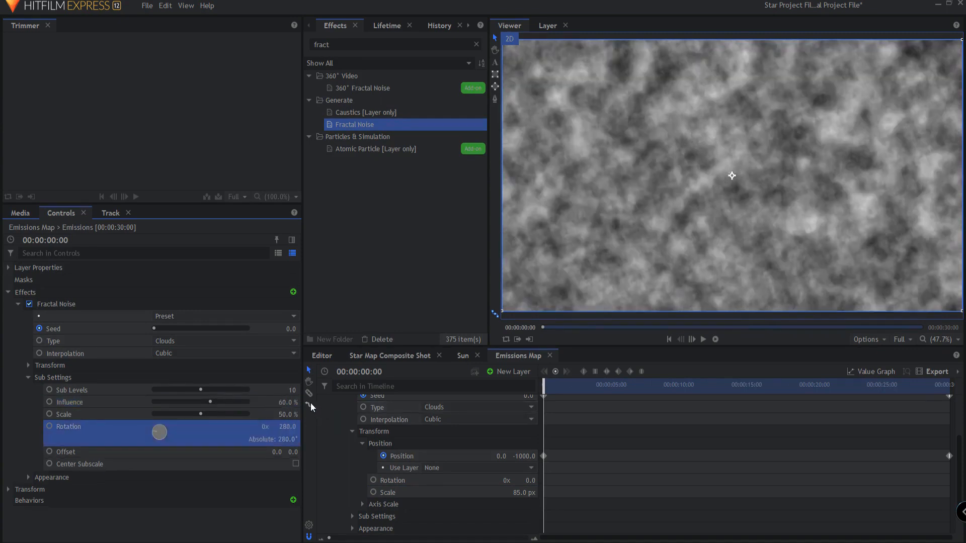
mouse_move(309, 405)
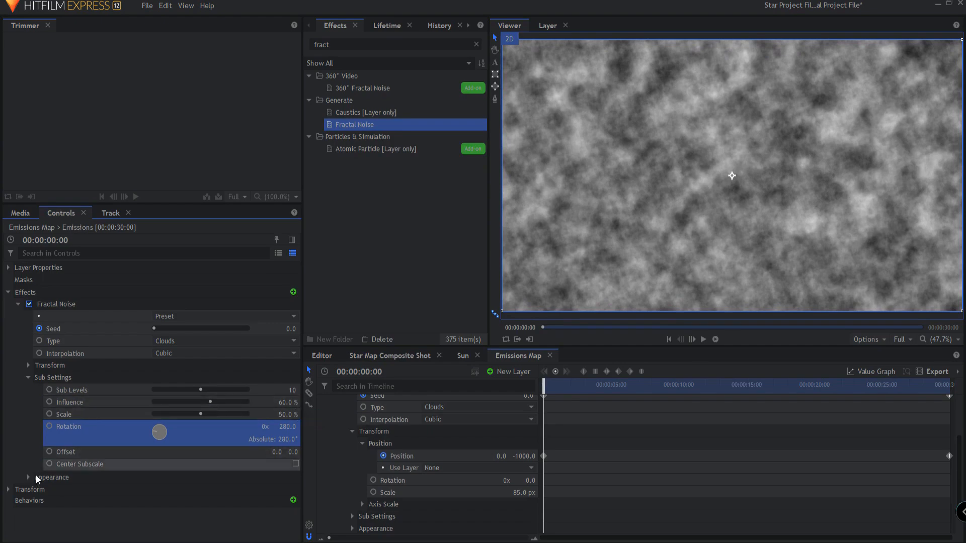
click(29, 477)
text(2)
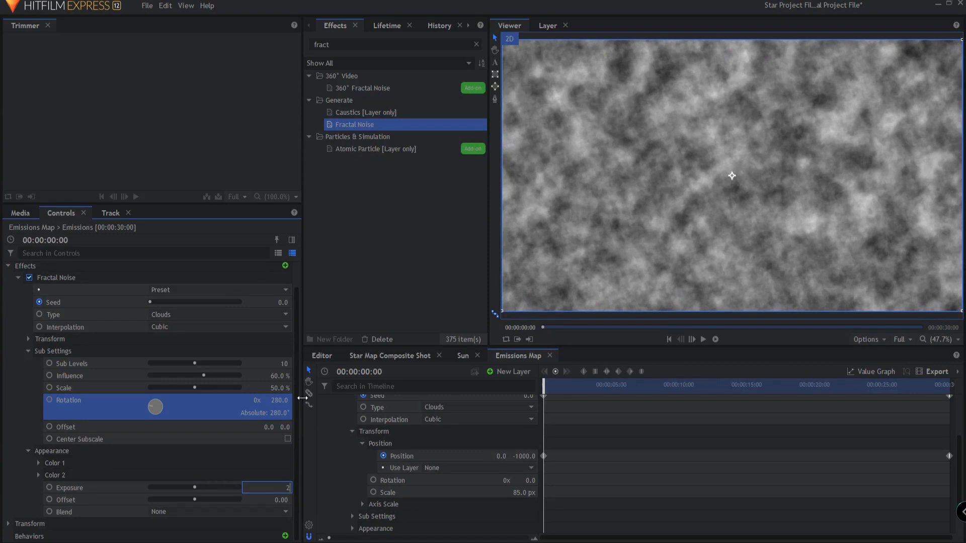
text(3.40)
click(266, 499)
text(-0.5)
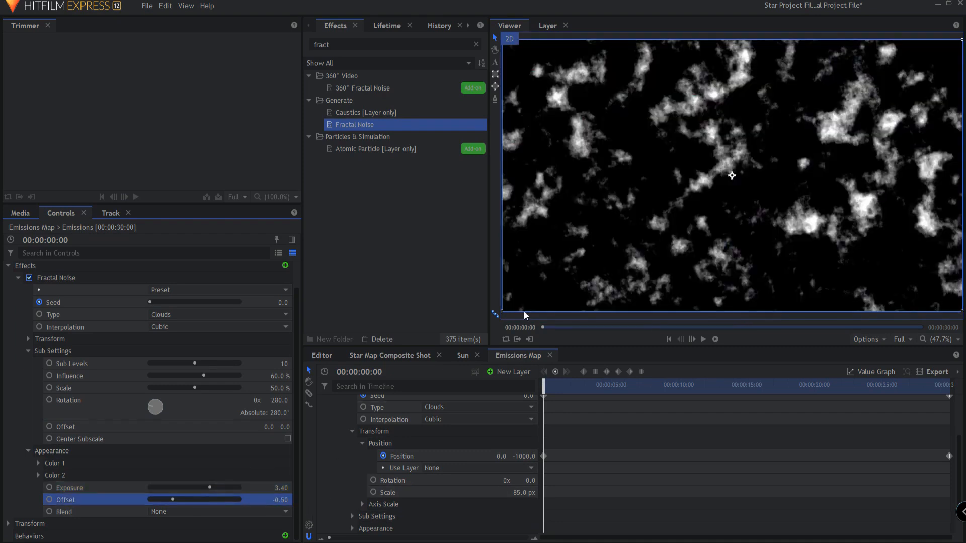
click(704, 339)
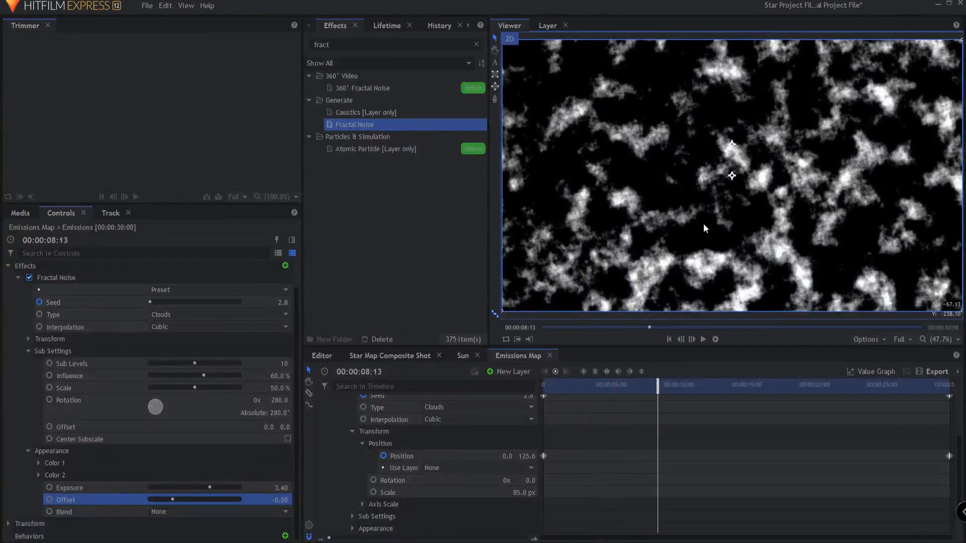
mouse_move(787, 233)
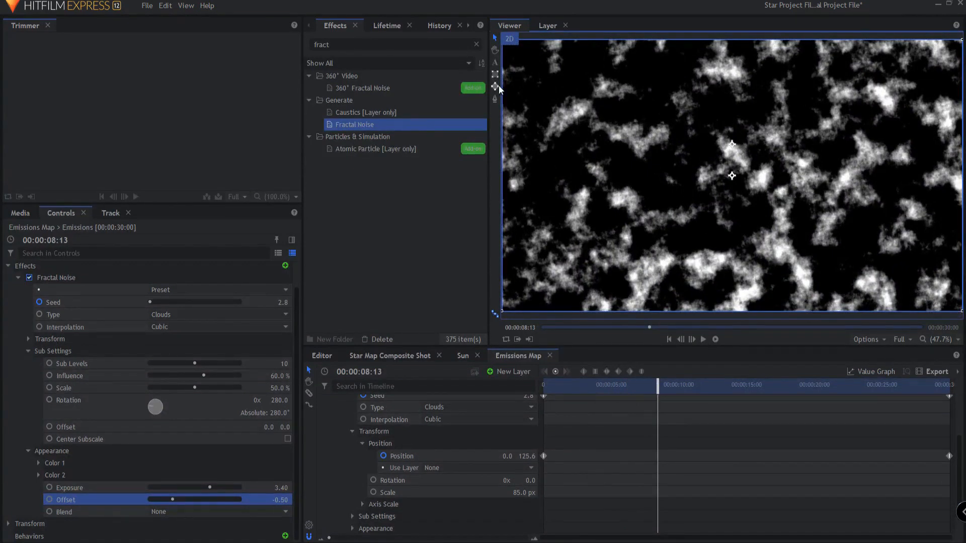
mouse_move(494, 86)
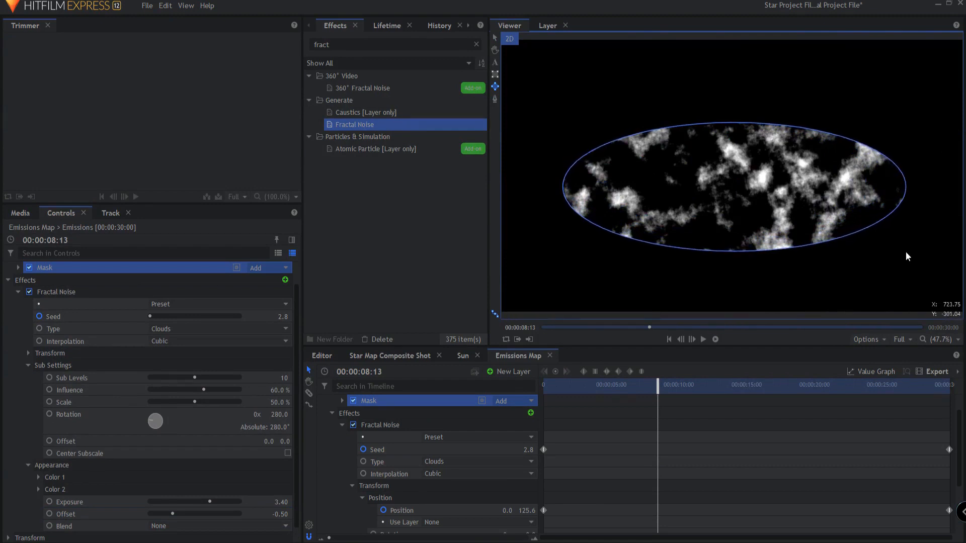
mouse_move(375, 407)
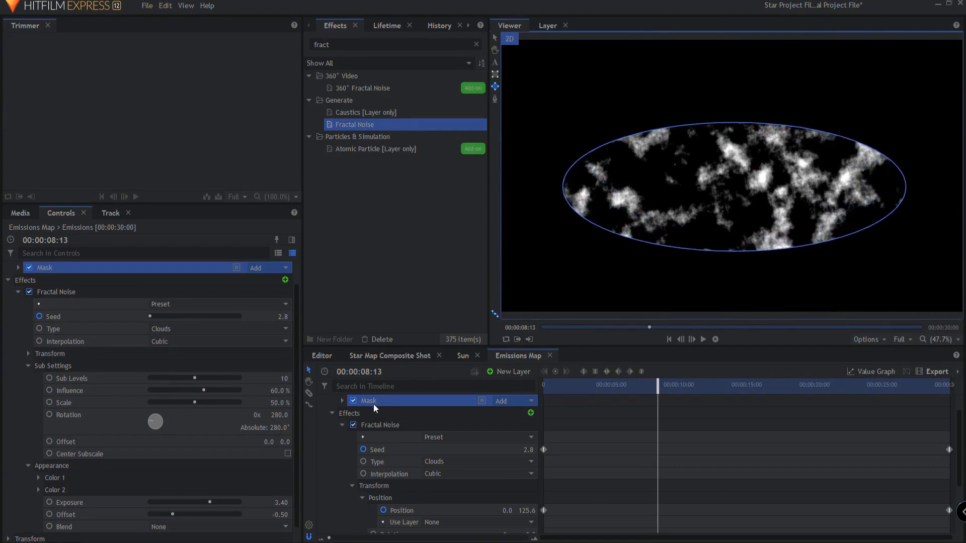
Expand the ellipse mask's Shape settings and nudge the mask slightly left
click(342, 400)
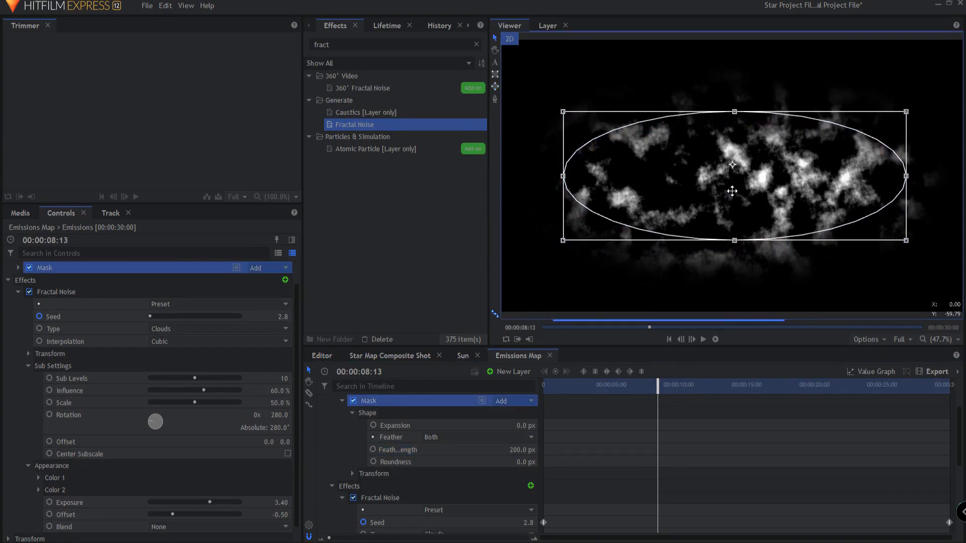
drag(732, 191, 727, 177)
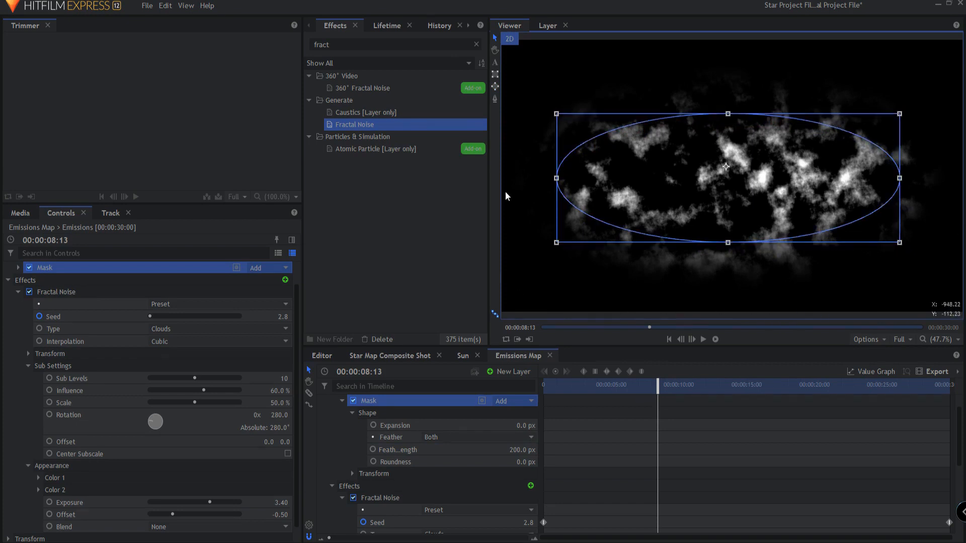
mouse_move(710, 42)
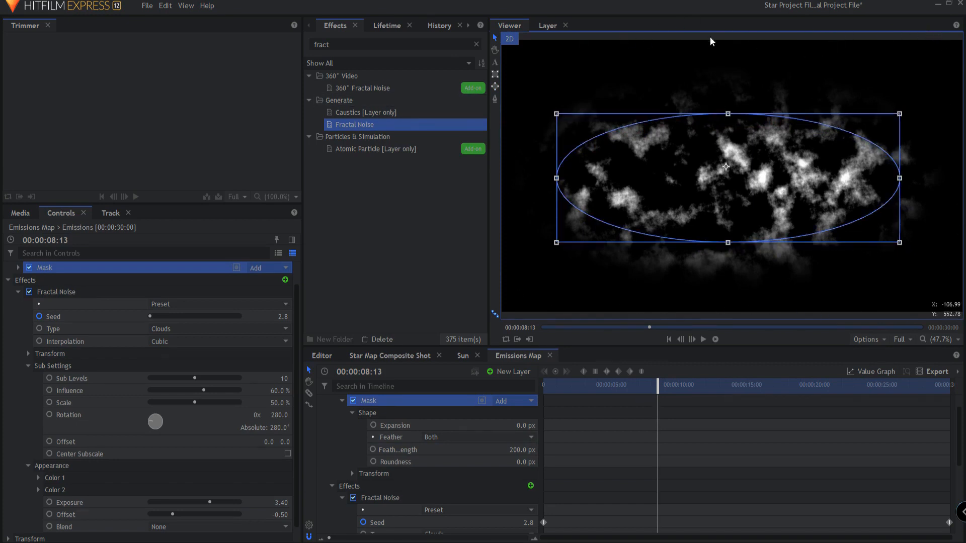
mouse_move(919, 235)
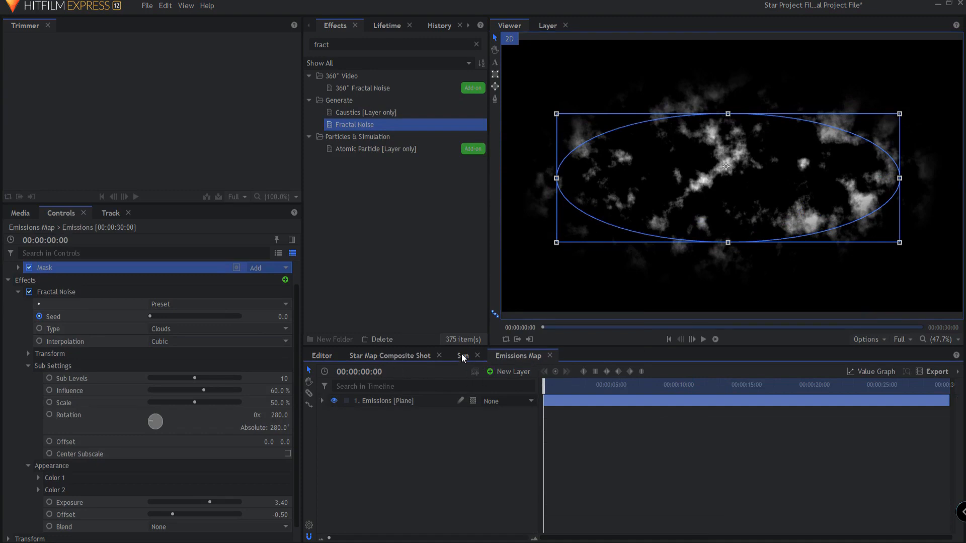
Place Emissions Map in the Sun shot below Star Map and scrub to preview
click(463, 355)
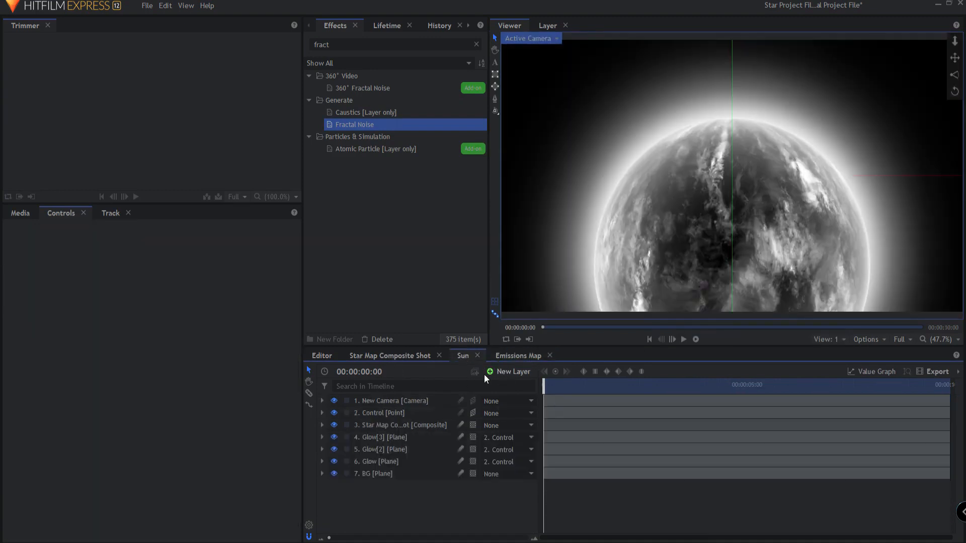
click(20, 213)
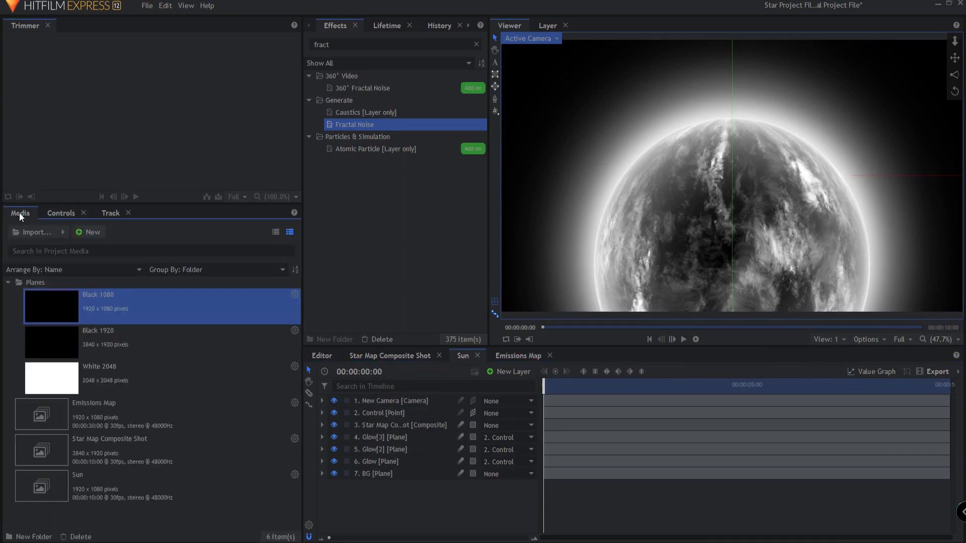
mouse_move(61, 416)
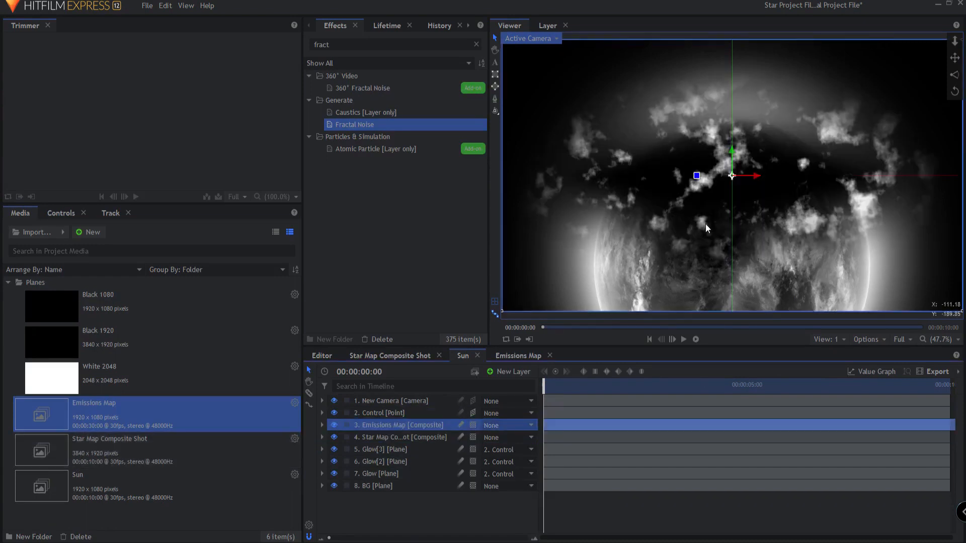
click(684, 340)
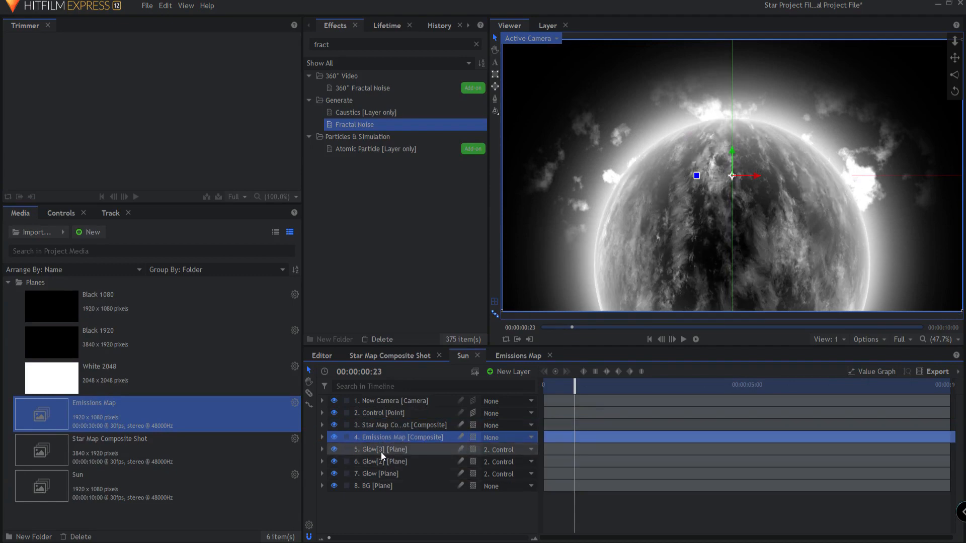
drag(571, 384, 649, 385)
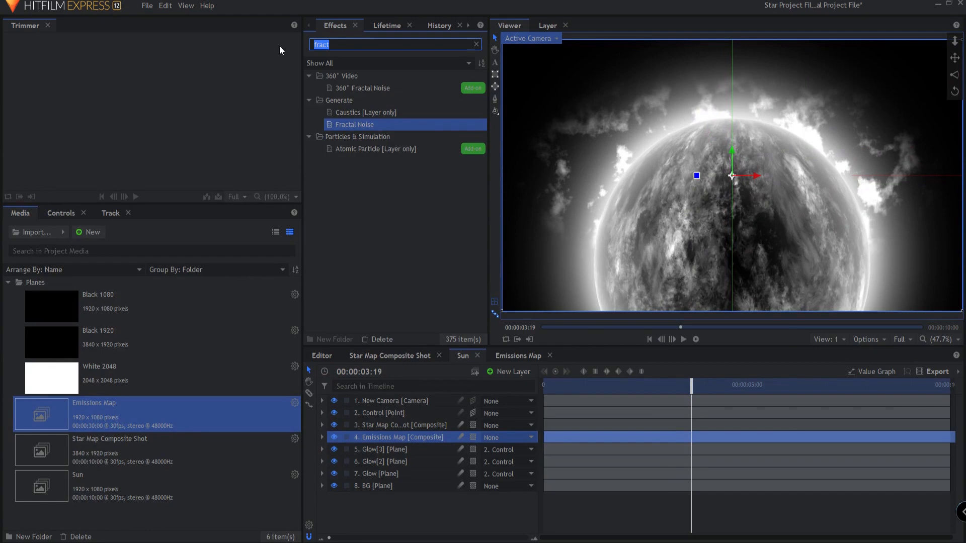
Apply Polar Warp to the Emissions Map layer, centered on the Control layer
text(pol)
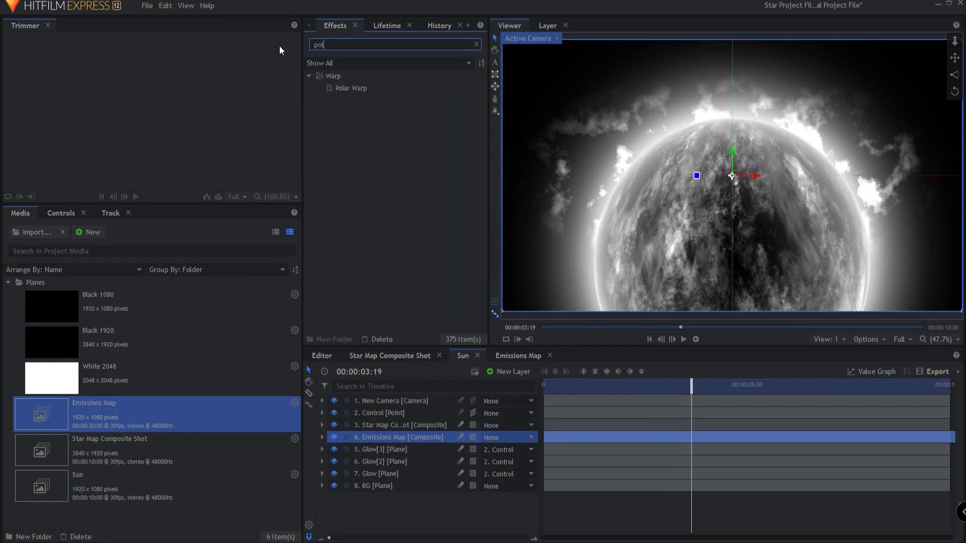
mouse_move(345, 88)
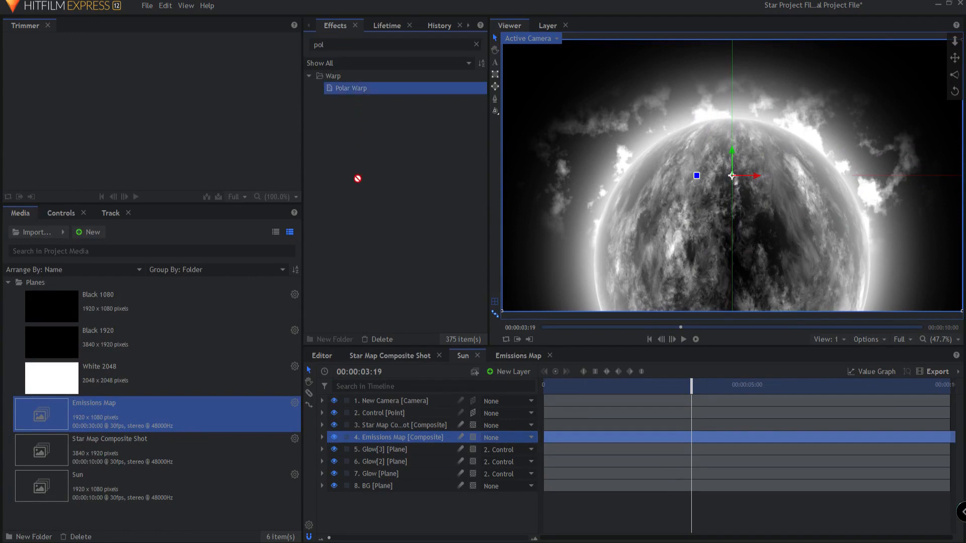
click(322, 437)
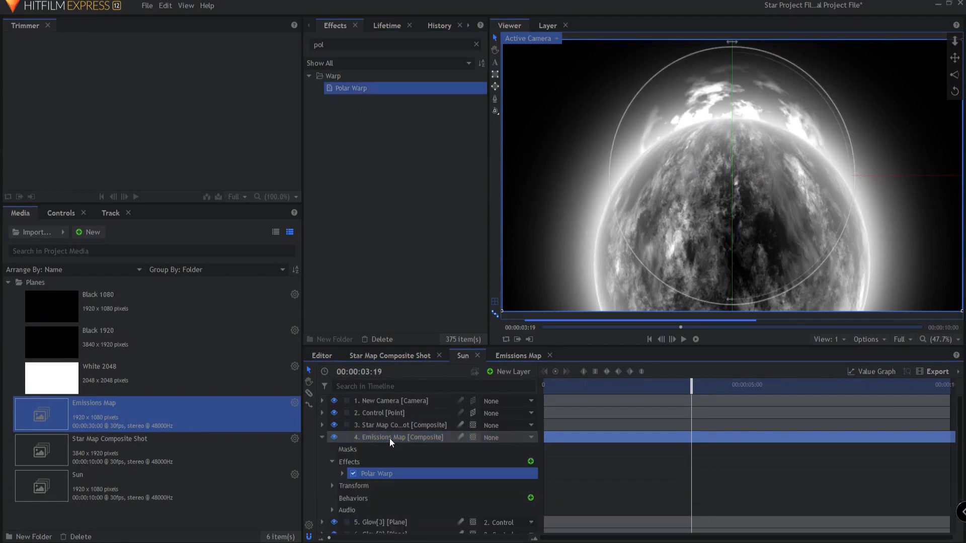
click(342, 473)
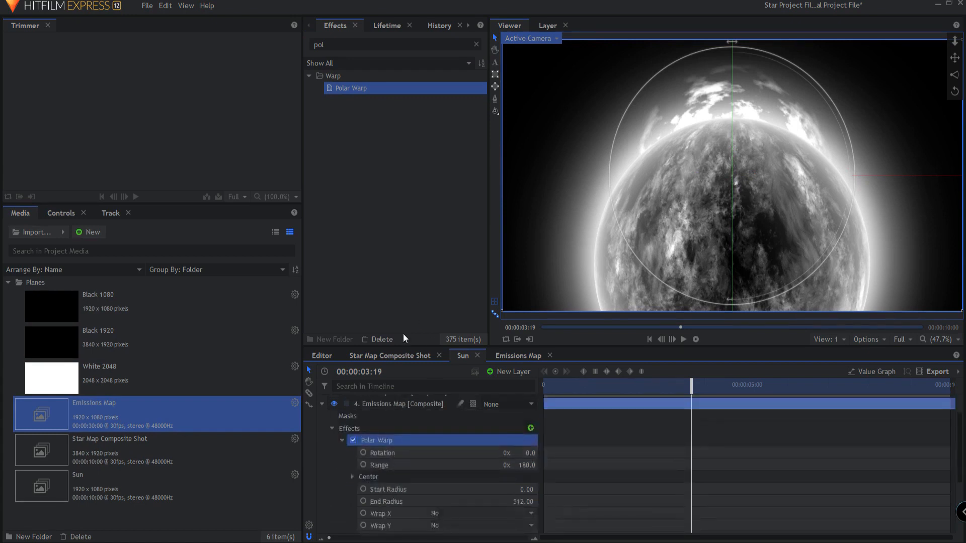
click(353, 477)
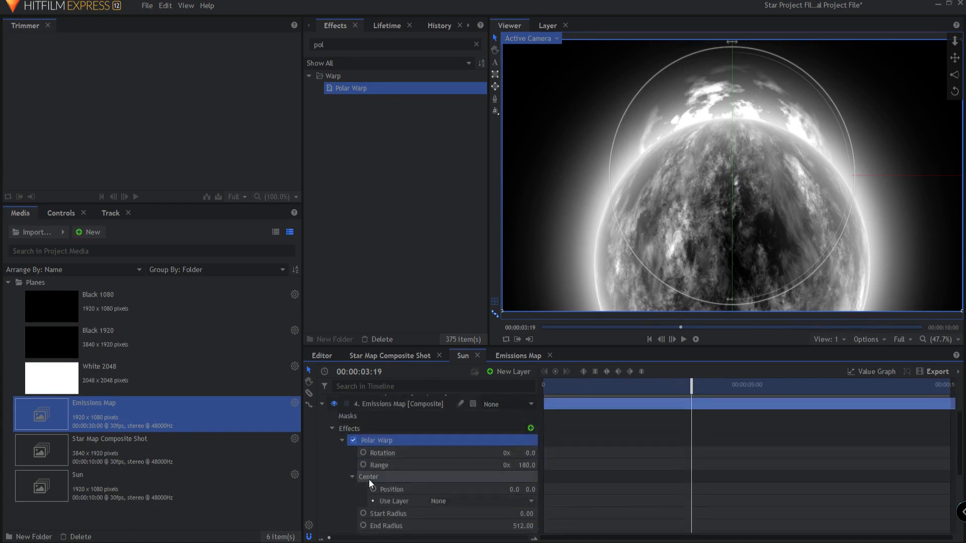
click(477, 501)
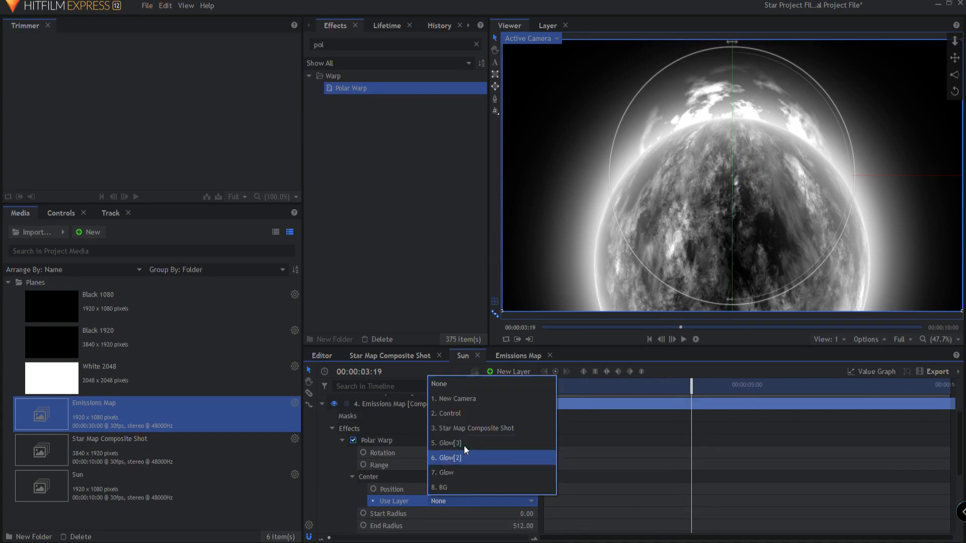
click(446, 414)
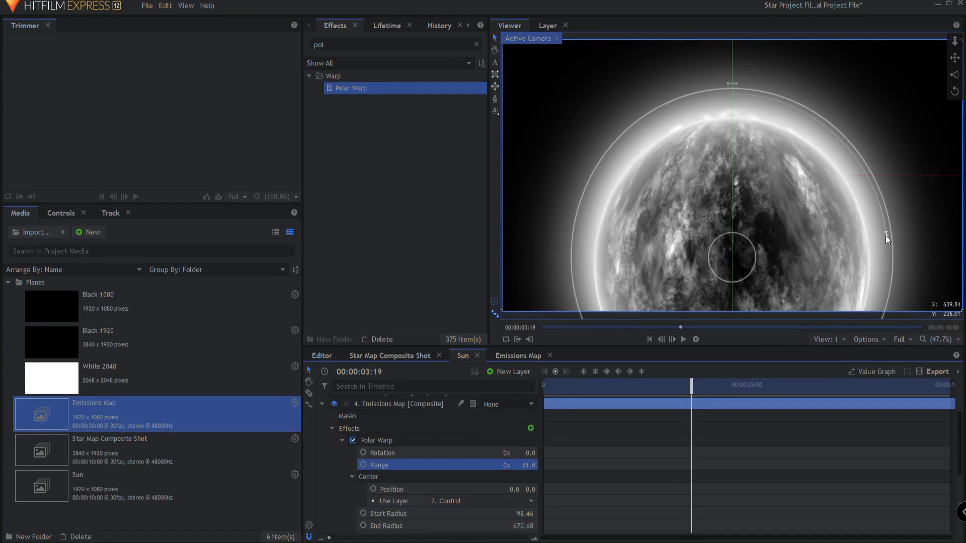
Set the warp Range to 67 and Start Radius to 149, then rewind to frame one
drag(886, 238, 833, 146)
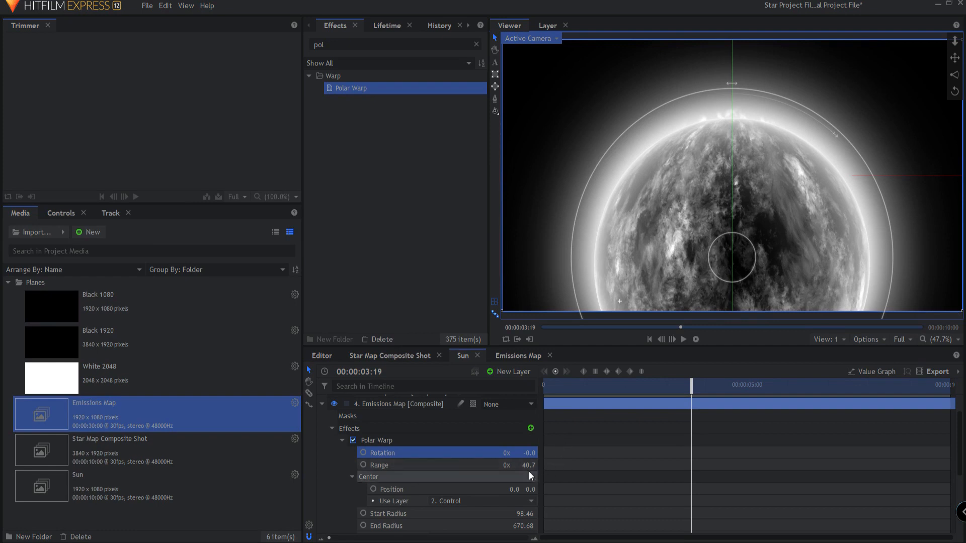
mouse_move(530, 475)
text(67)
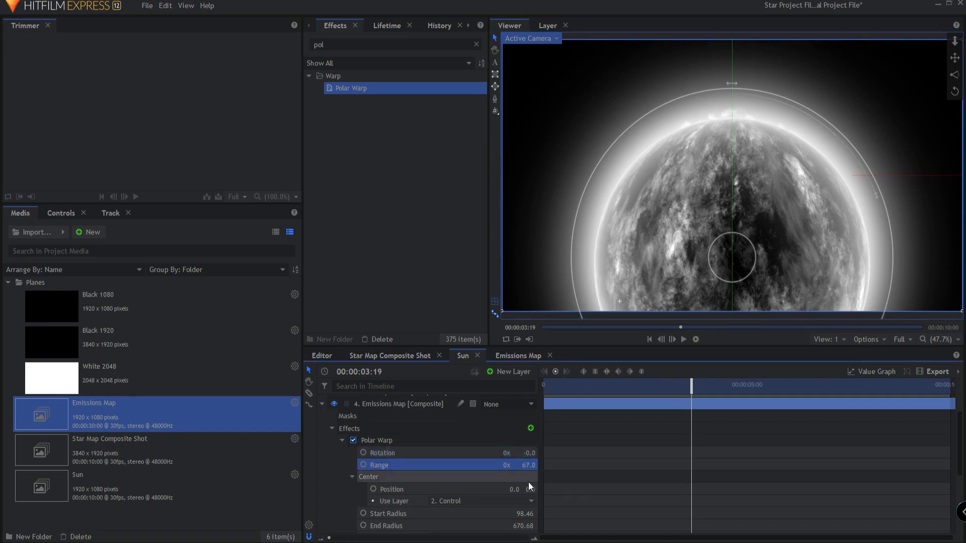
double_click(518, 513)
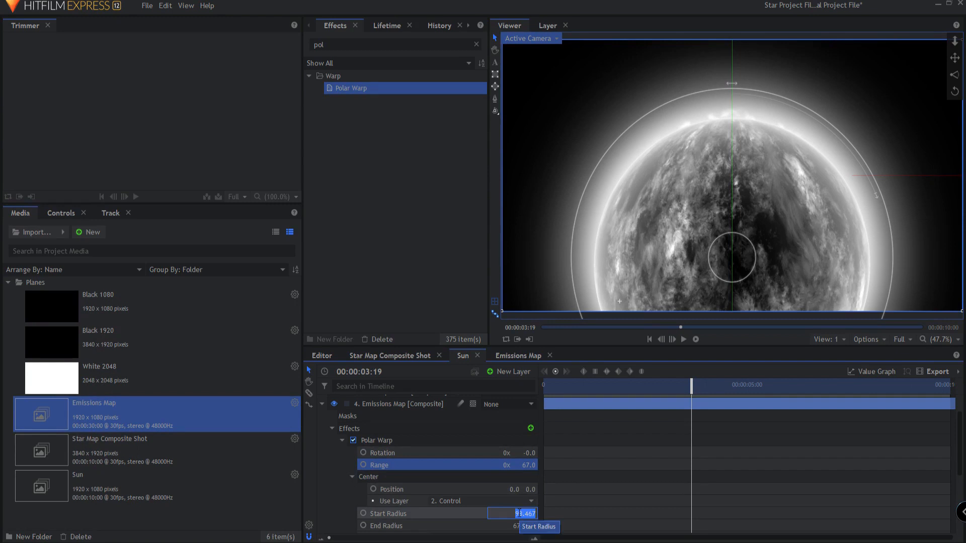
text(149.00)
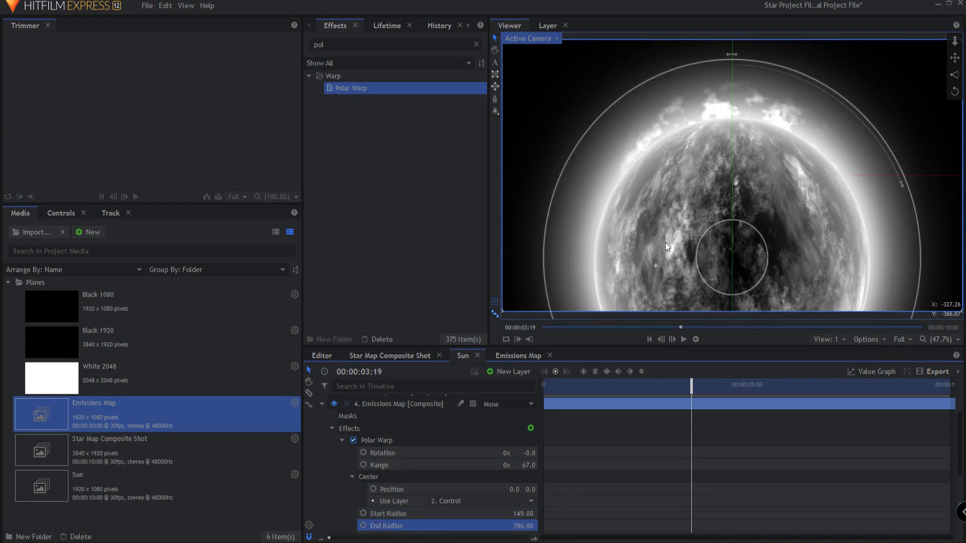
click(685, 339)
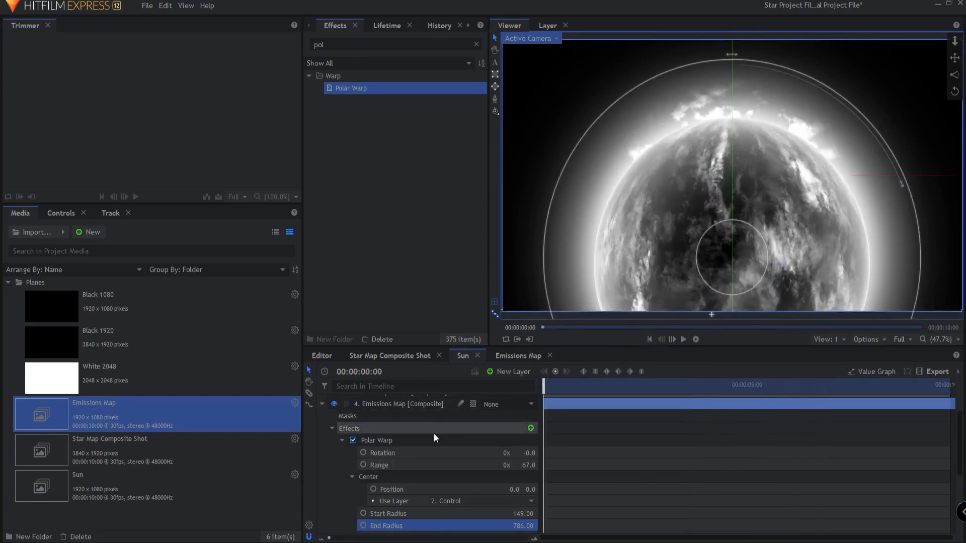
mouse_move(436, 438)
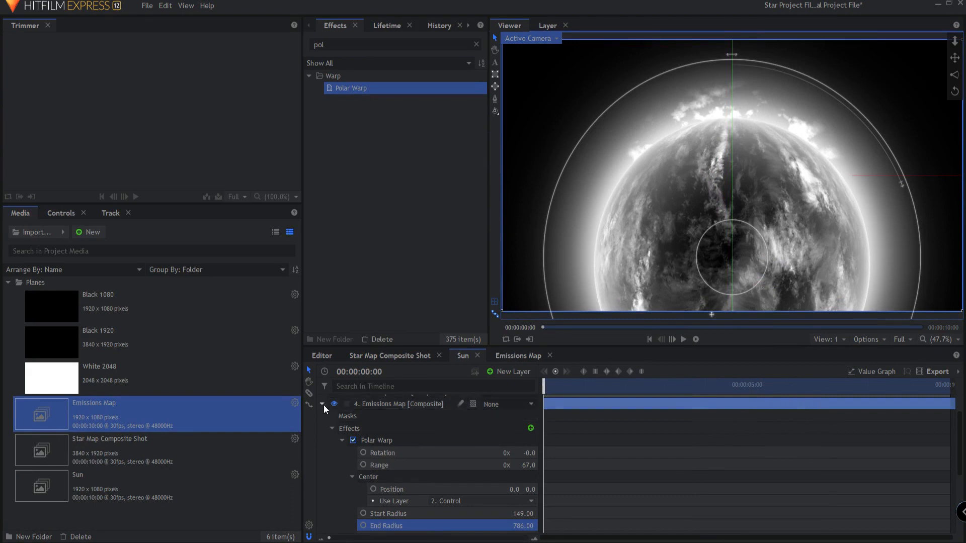
mouse_move(812, 136)
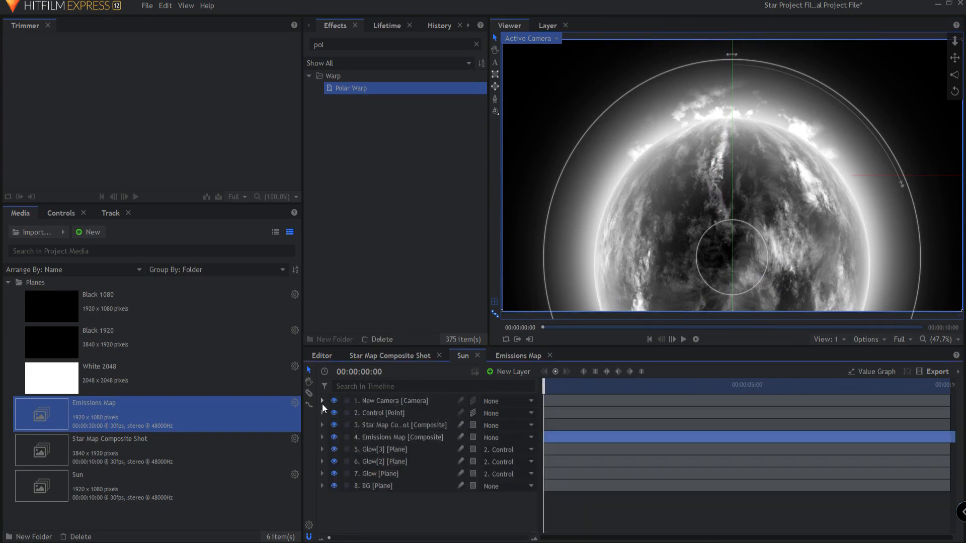
Duplicate the Emissions Map layer and expose the copy's Polar Warp settings
right_click(400, 437)
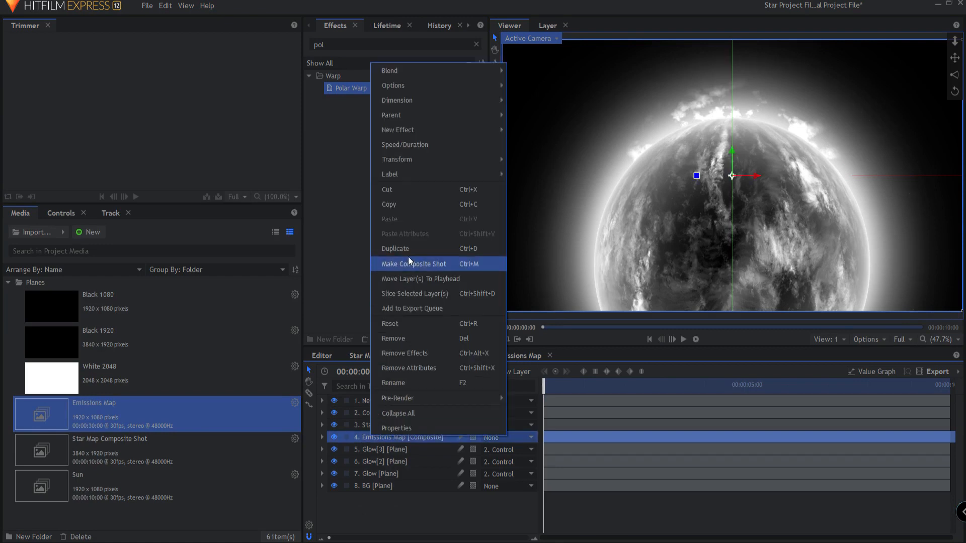
click(413, 263)
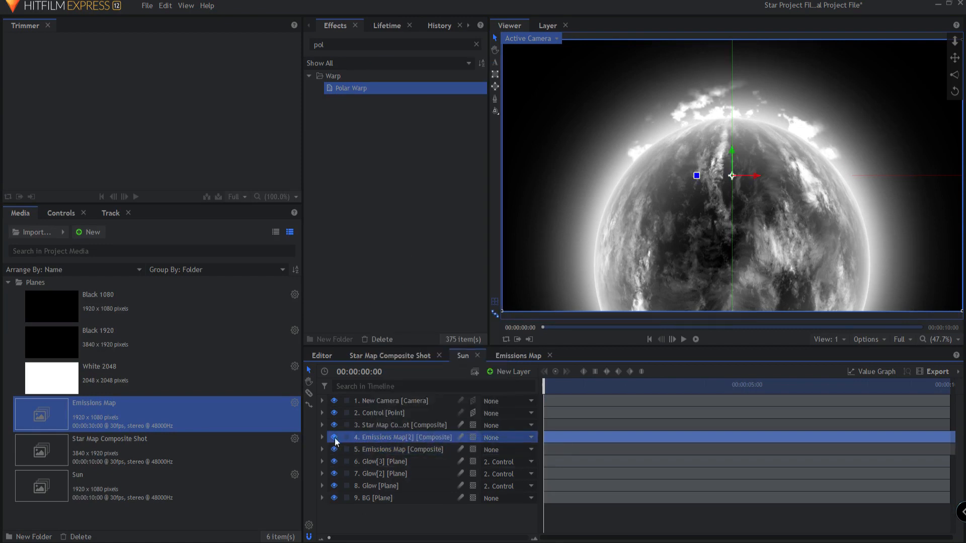
click(322, 437)
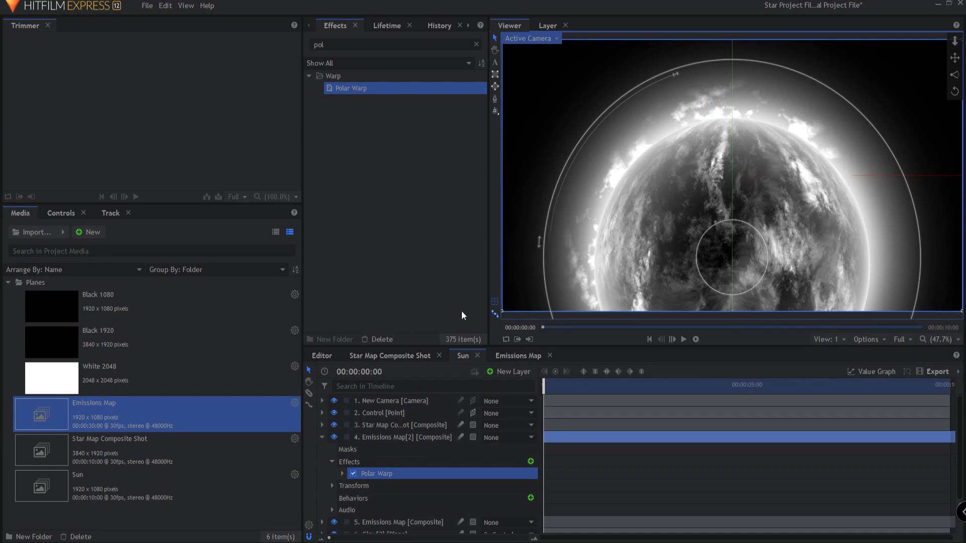
mouse_move(751, 118)
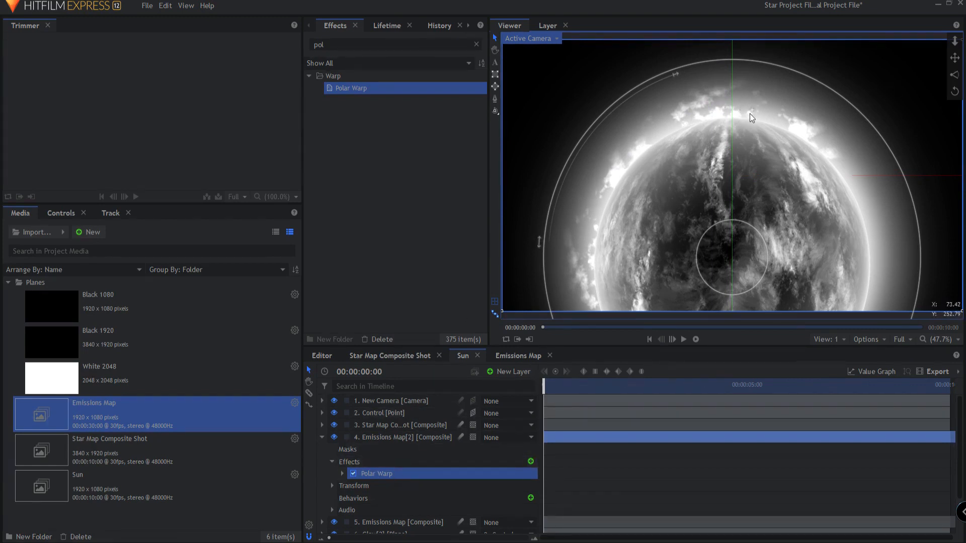
mouse_move(752, 478)
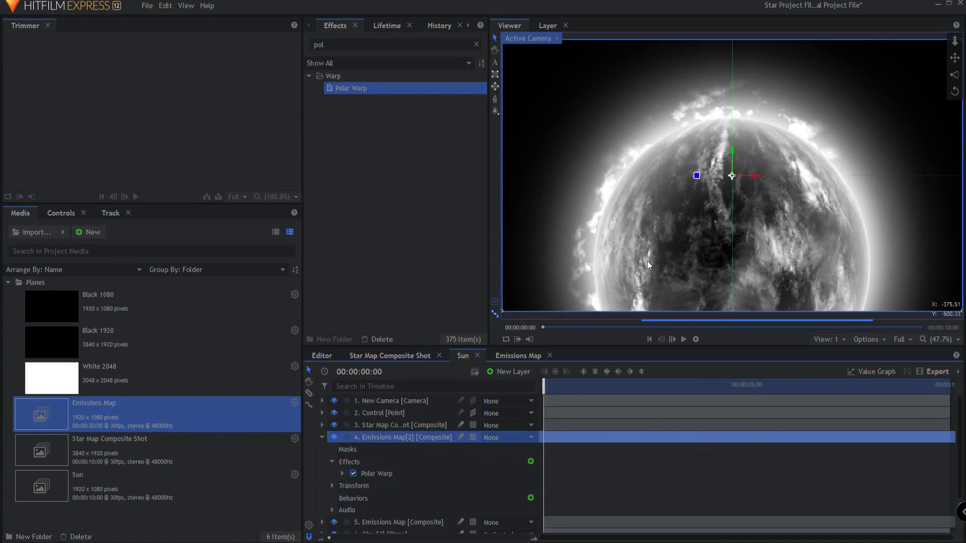
mouse_move(608, 186)
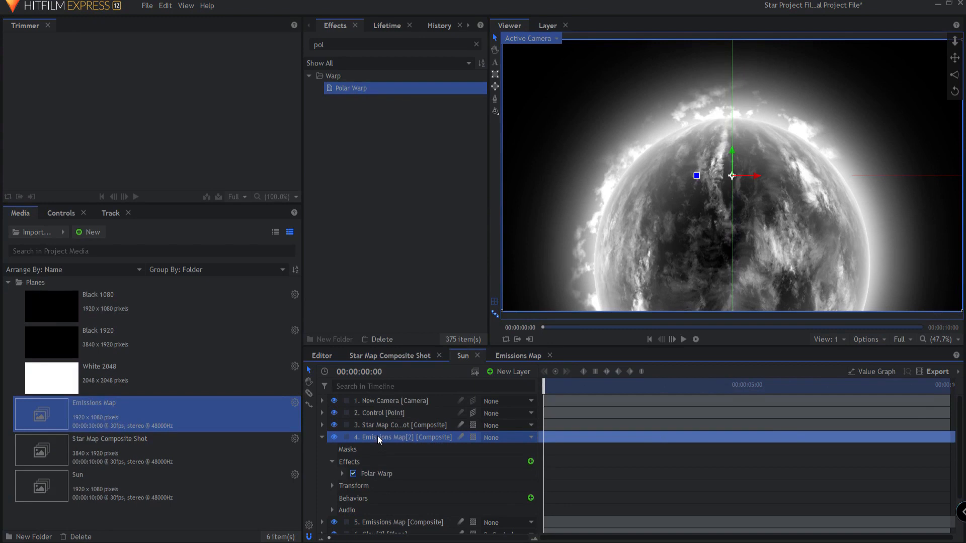
click(341, 474)
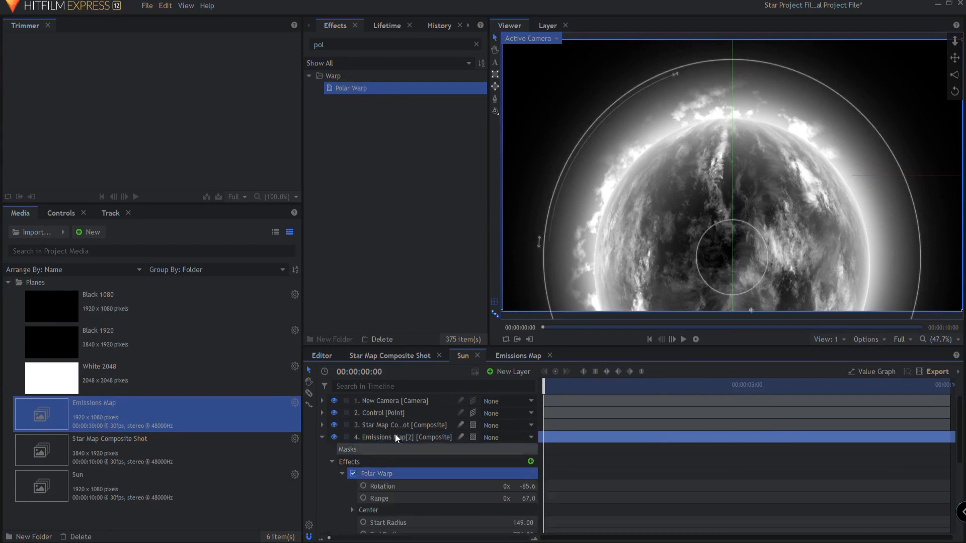
mouse_move(586, 139)
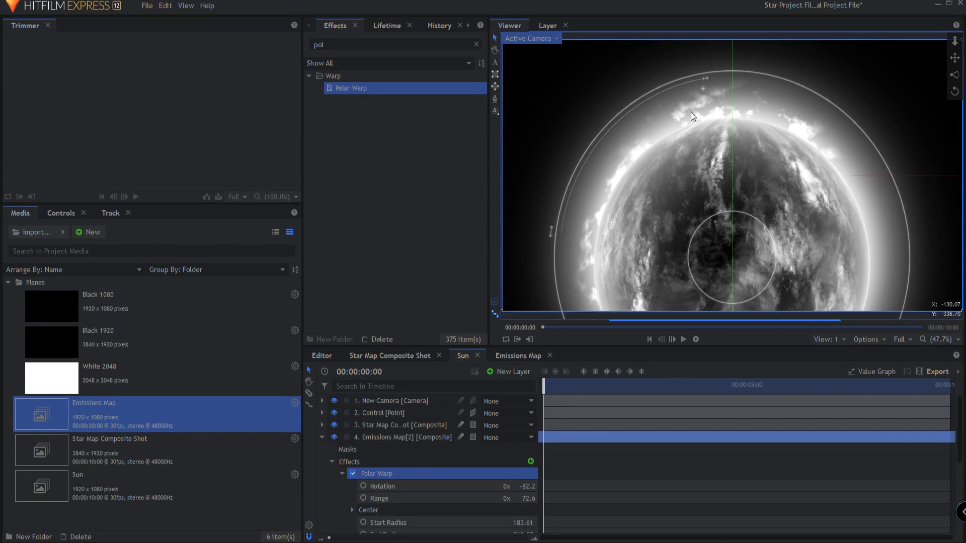
Duplicate the layer again and slightly narrow the rotated copy's flame arc
right_click(399, 437)
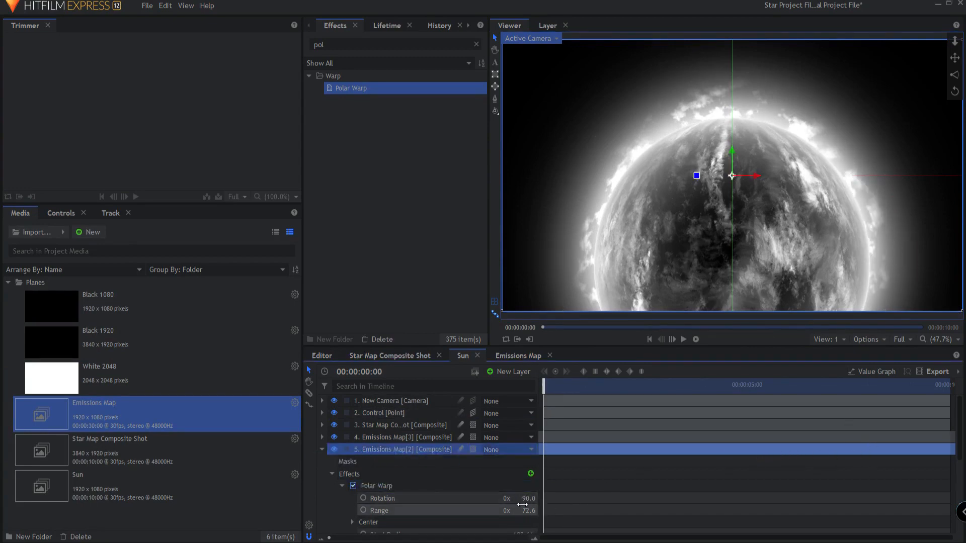
drag(524, 510, 499, 511)
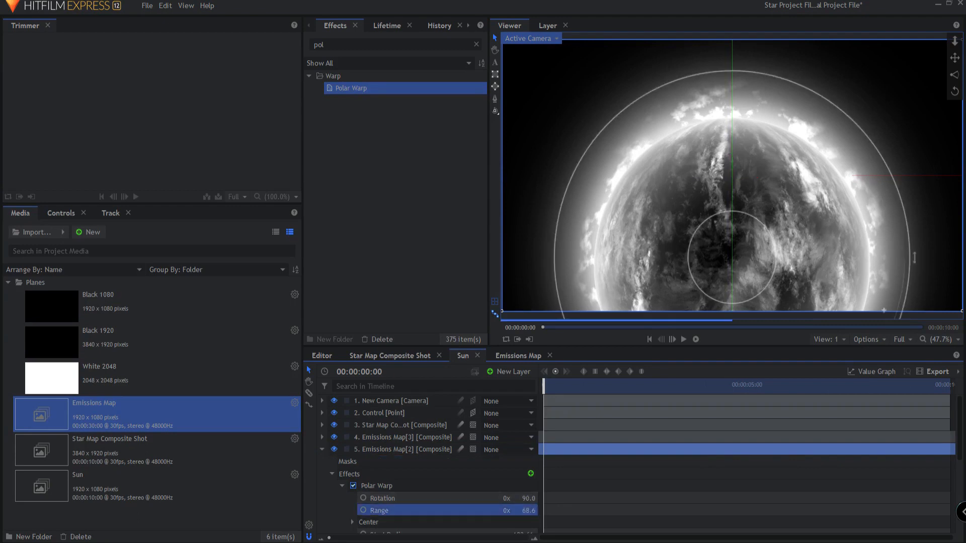
drag(733, 257, 728, 251)
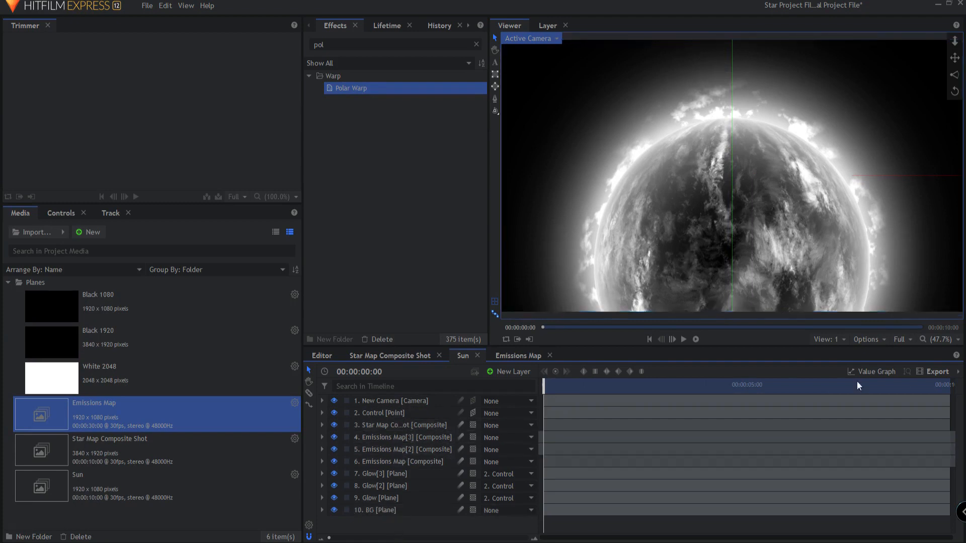
click(684, 339)
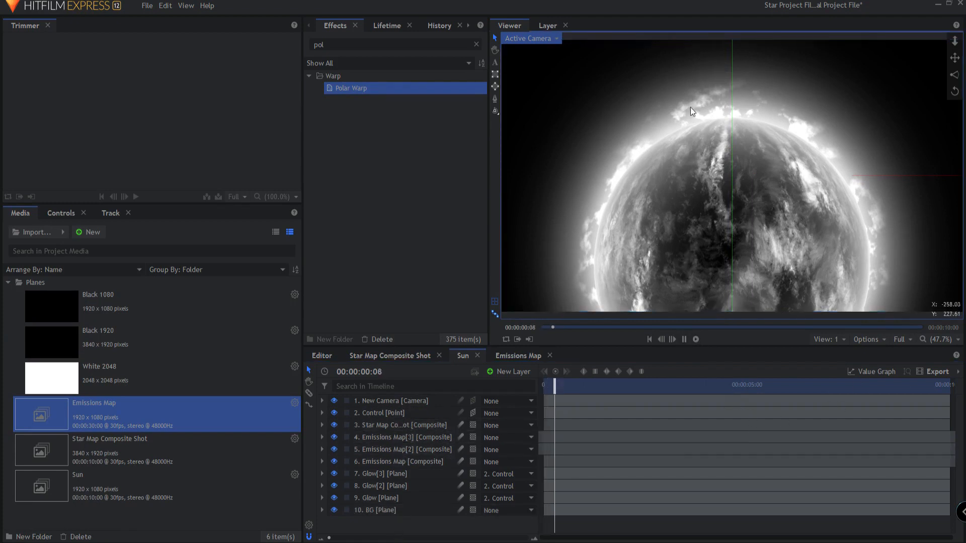
click(637, 385)
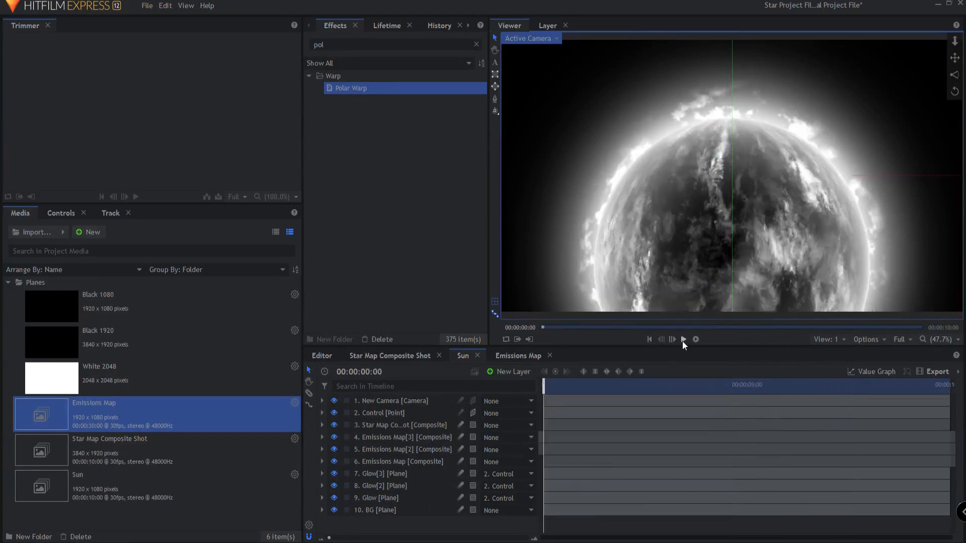
click(683, 339)
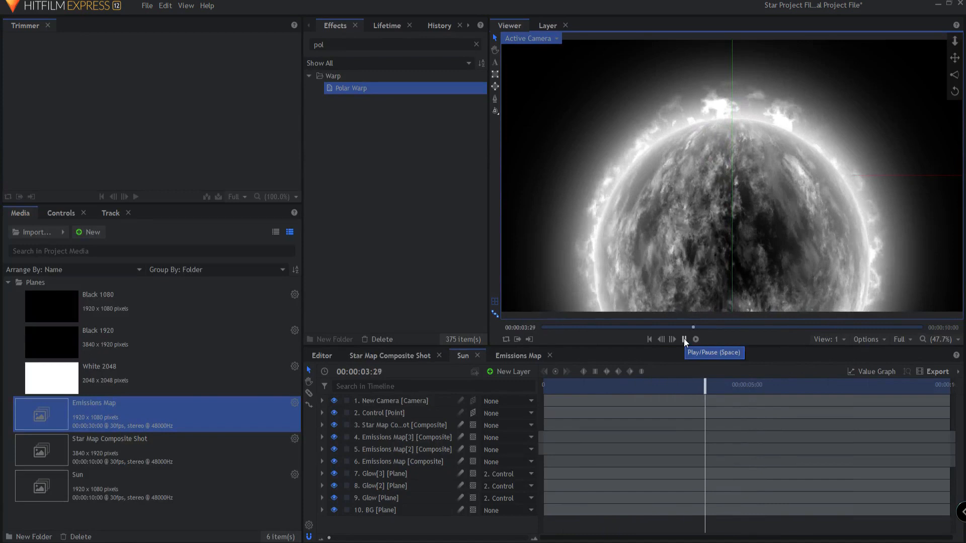
click(685, 339)
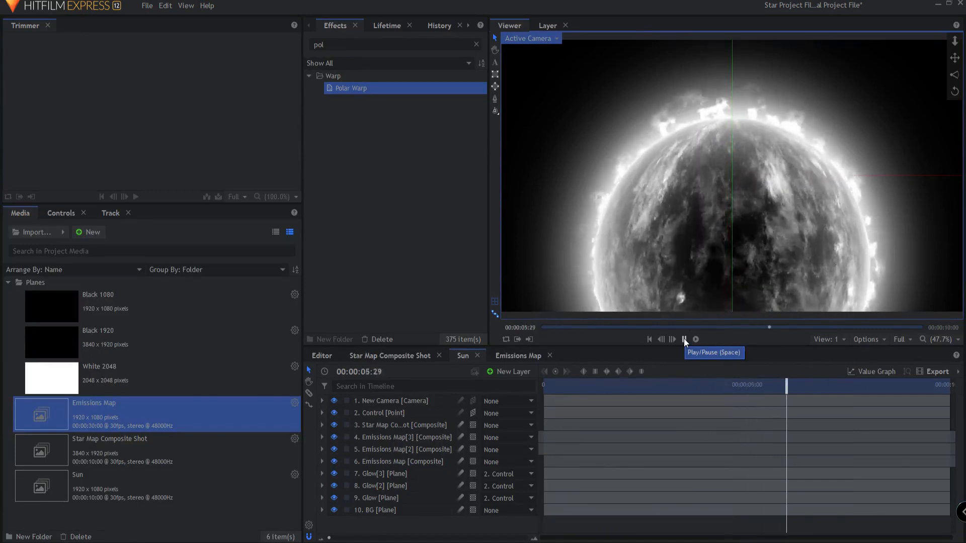
click(684, 340)
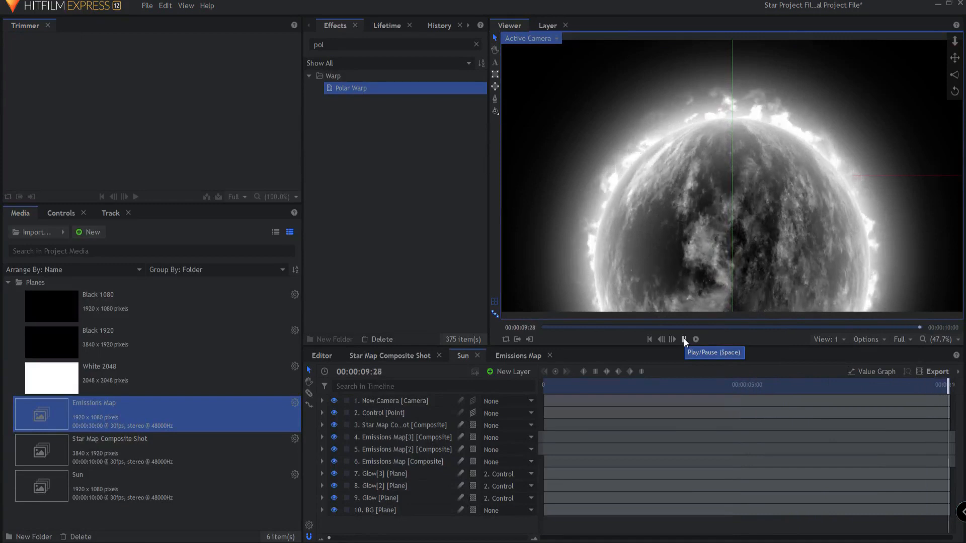
click(684, 339)
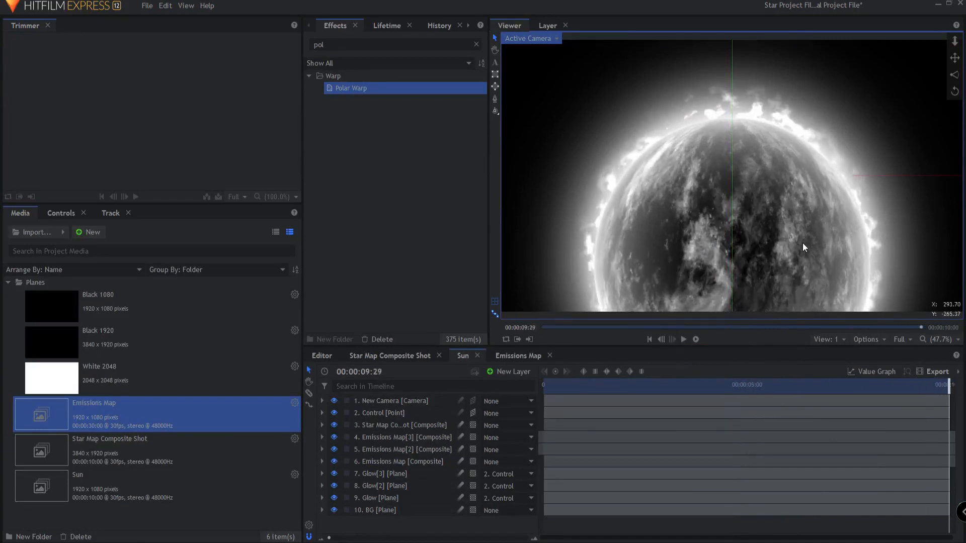
mouse_move(625, 153)
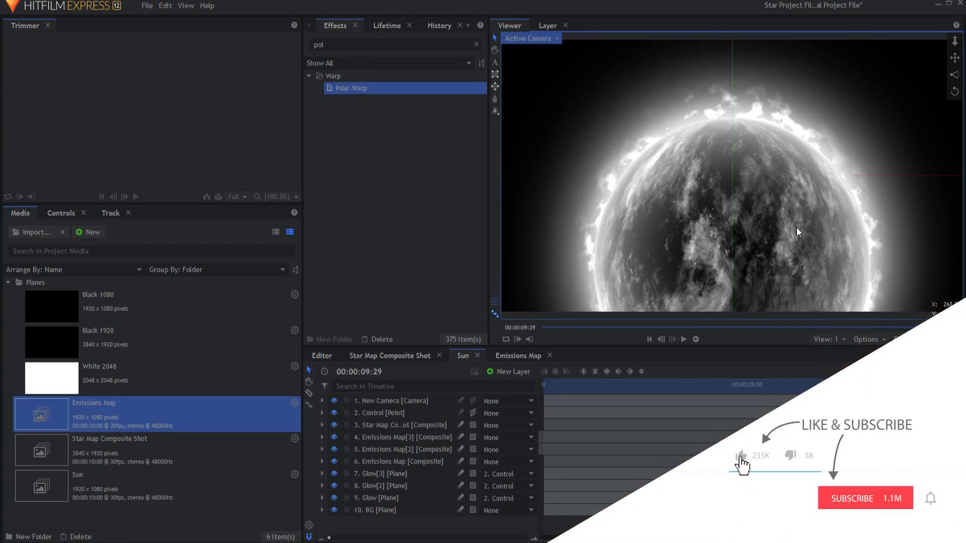
click(864, 498)
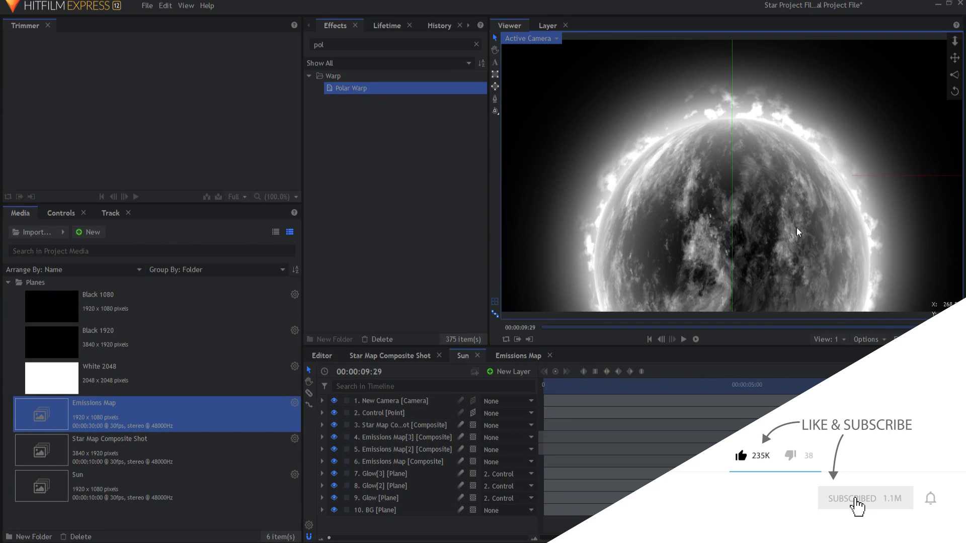